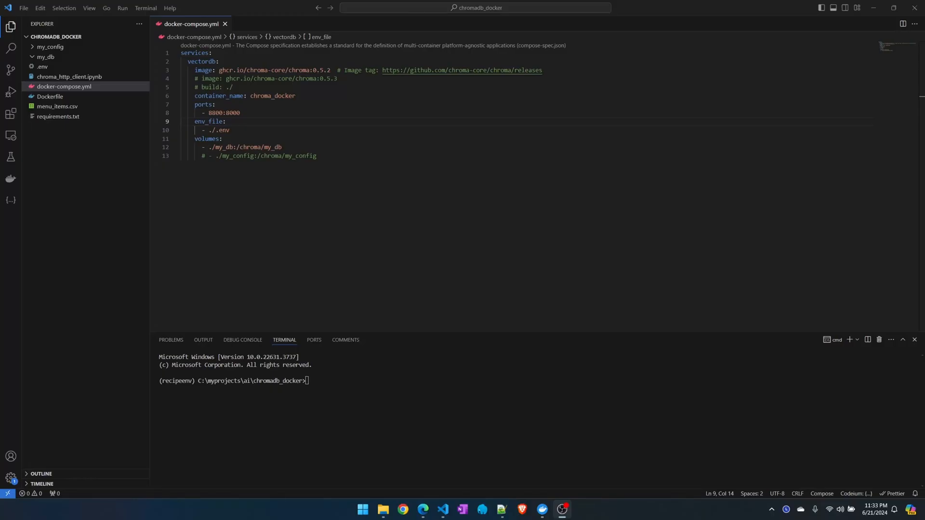
mouse_move(64, 87)
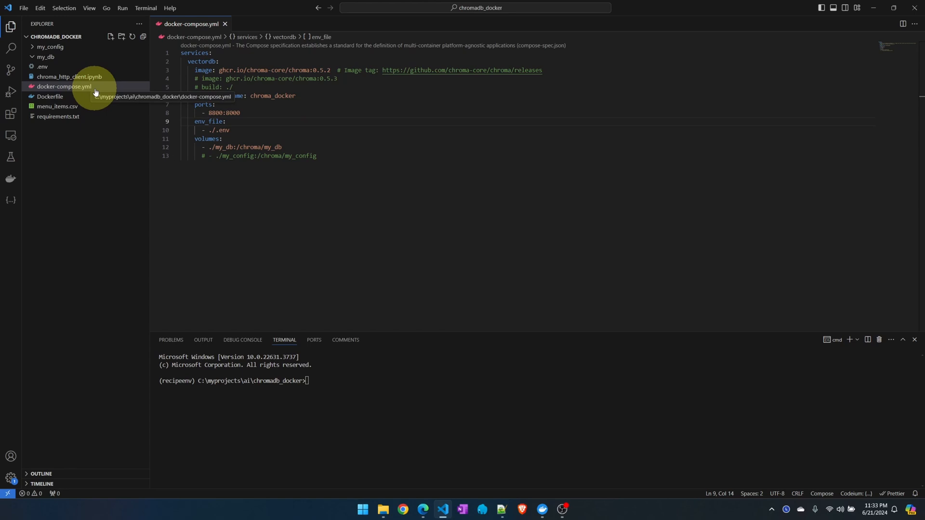
- Open docker-compose.yml and confirm on GitHub's Chroma releases that 0.5.2 is the latest image tag
click(64, 86)
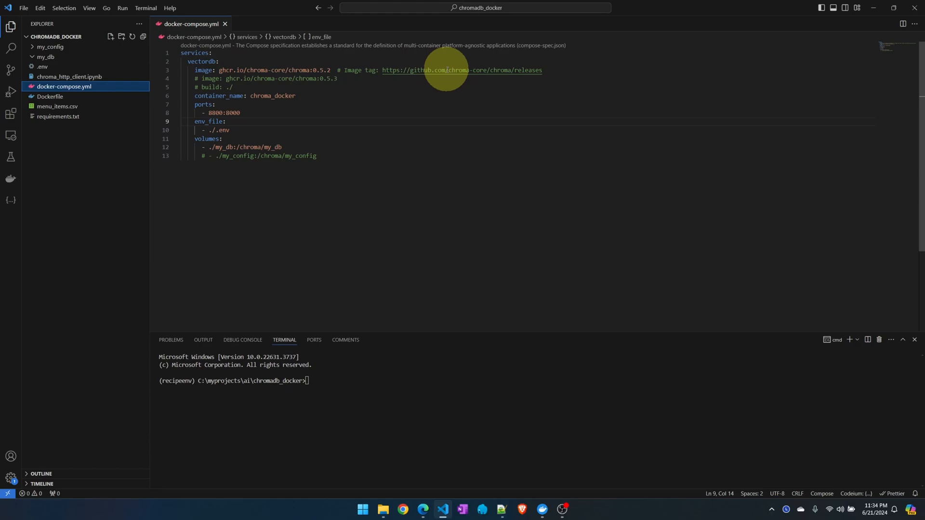
click(462, 70)
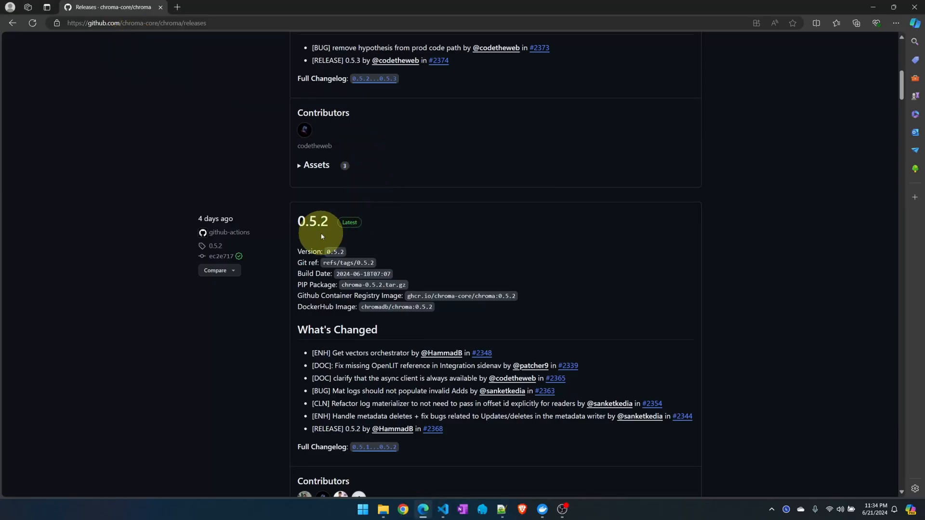
mouse_move(402, 326)
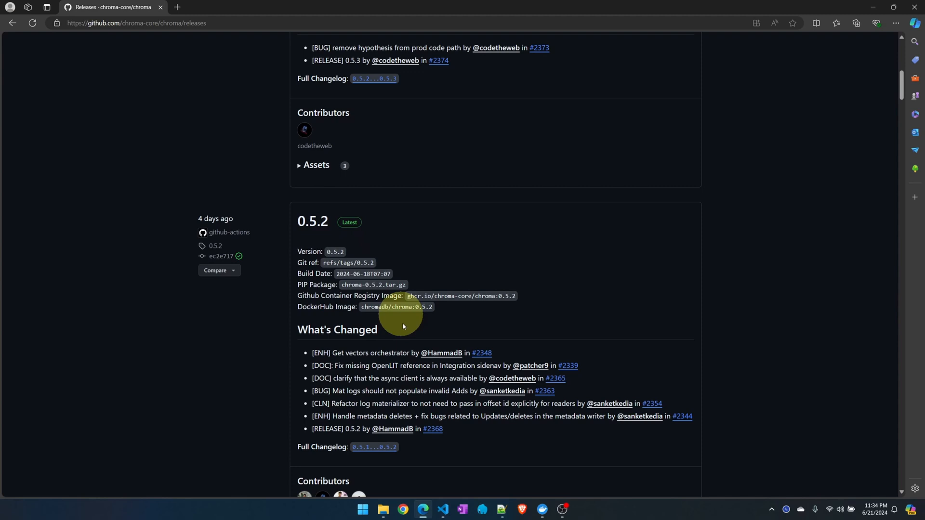
double_click(309, 296)
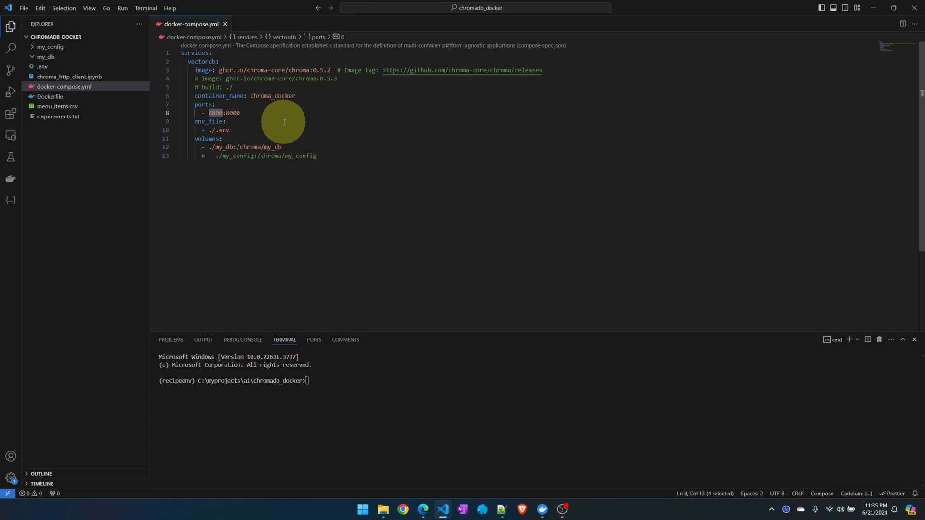
- Open the ./.env file and review PERSIST_DIRECTORY /chroma/my_db, then return to the compose file
click(230, 130)
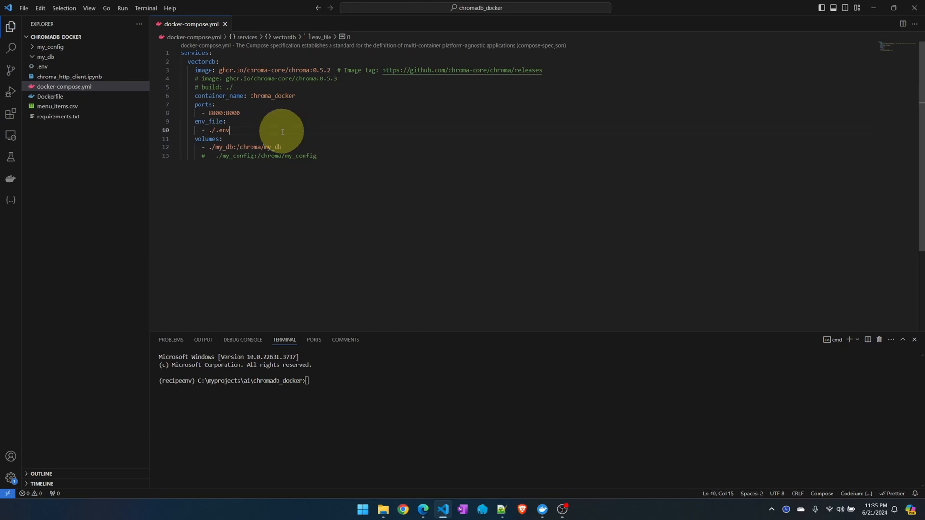
double_click(221, 130)
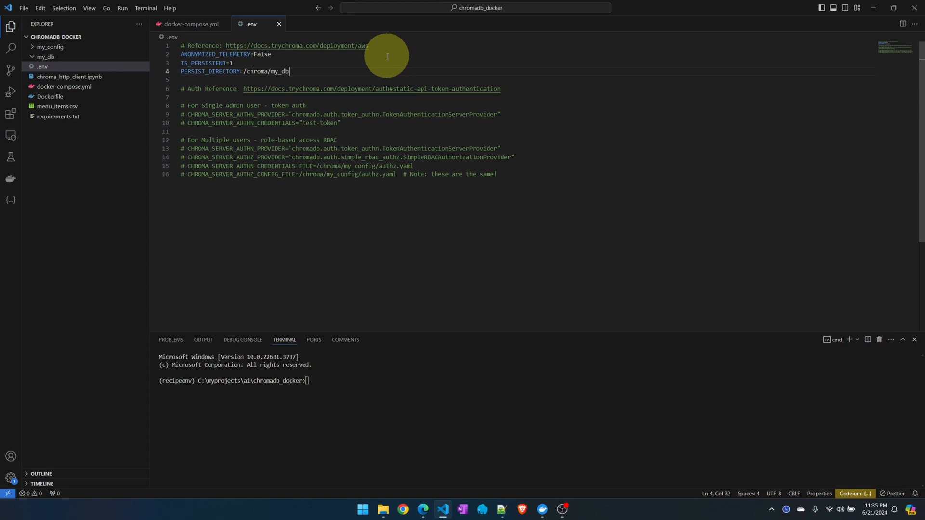
mouse_move(274, 57)
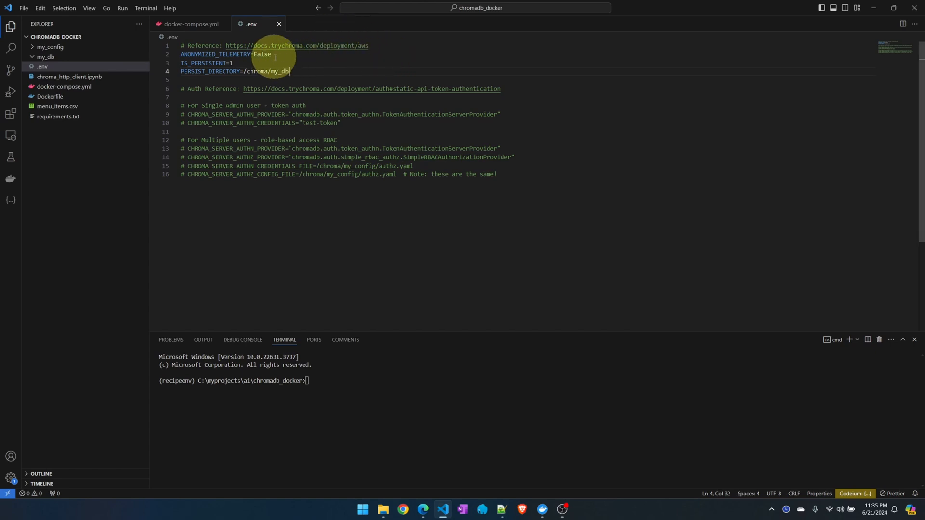
double_click(263, 54)
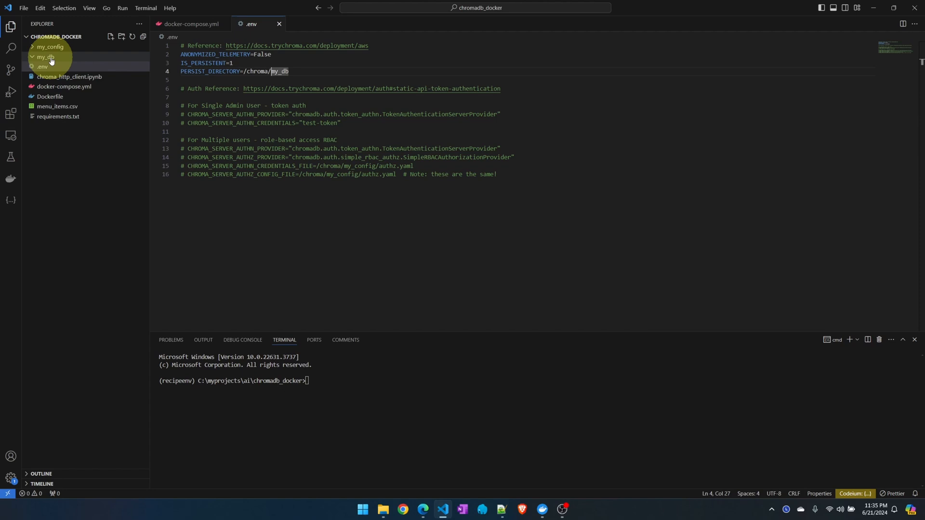
click(190, 23)
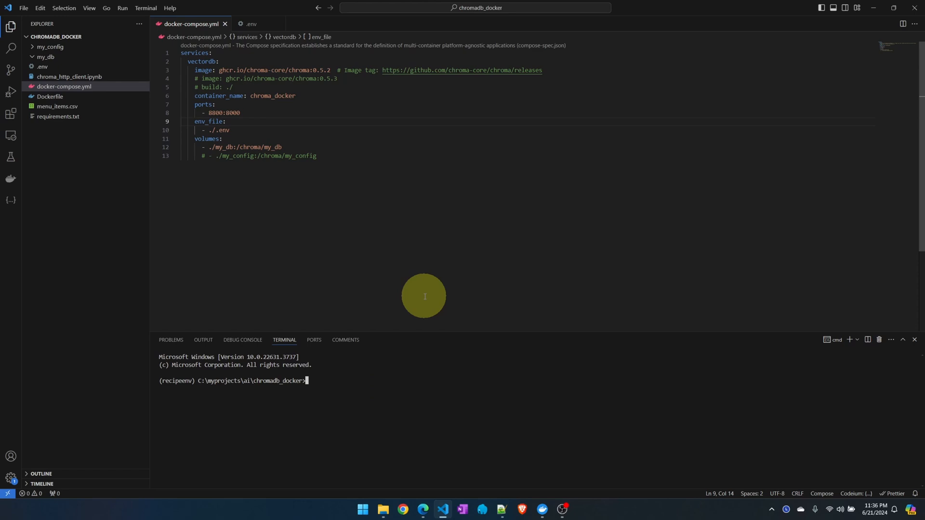
- Run docker-compose up -d --build in the terminal to start chroma_docker in the background
text(docker-compose up -d)
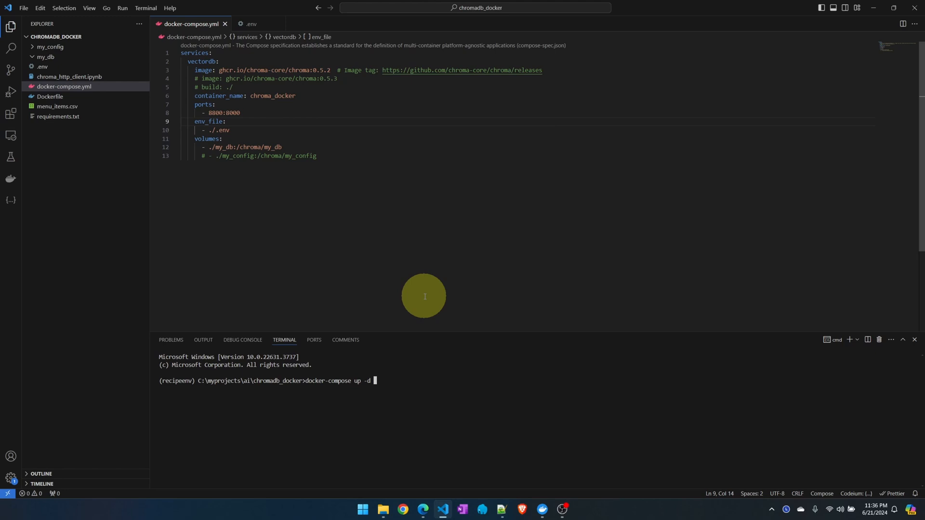
text(--build)
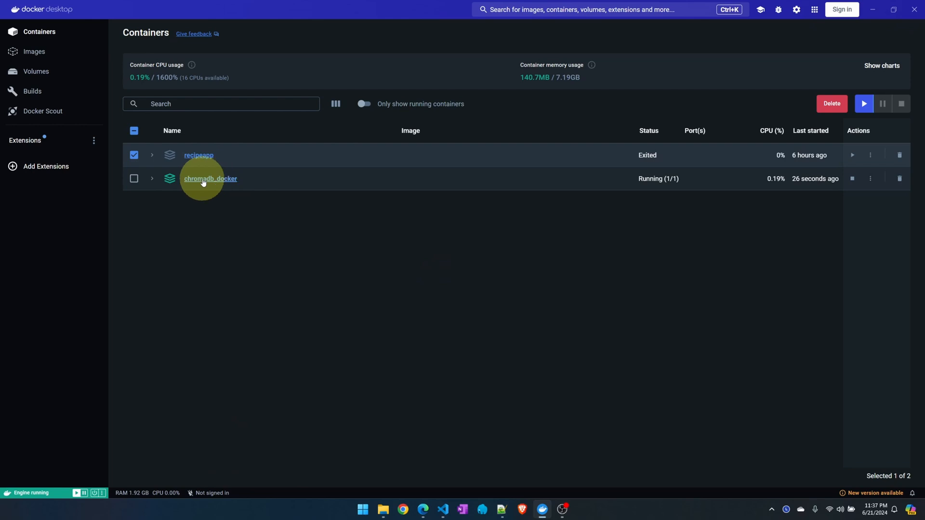
- Open the chromadb_docker container logs showing Uvicorn running on port 8000
click(210, 179)
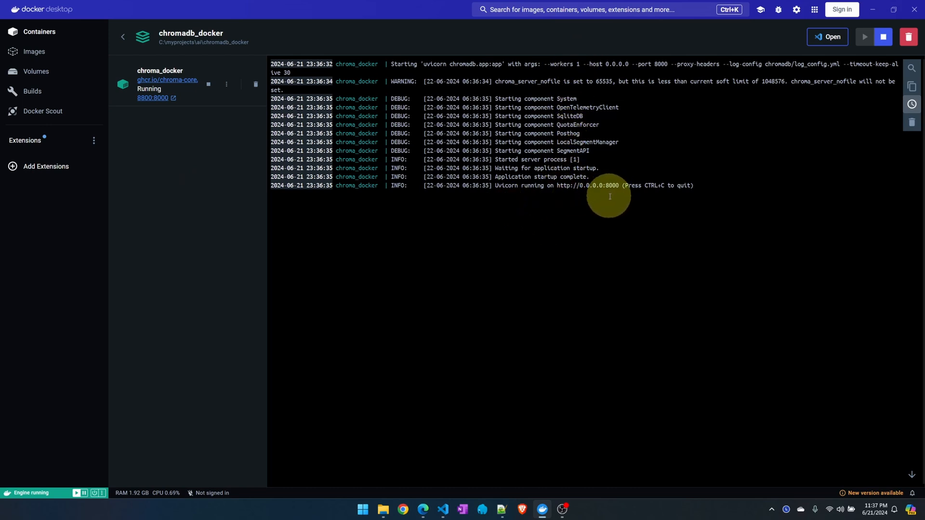
mouse_move(611, 196)
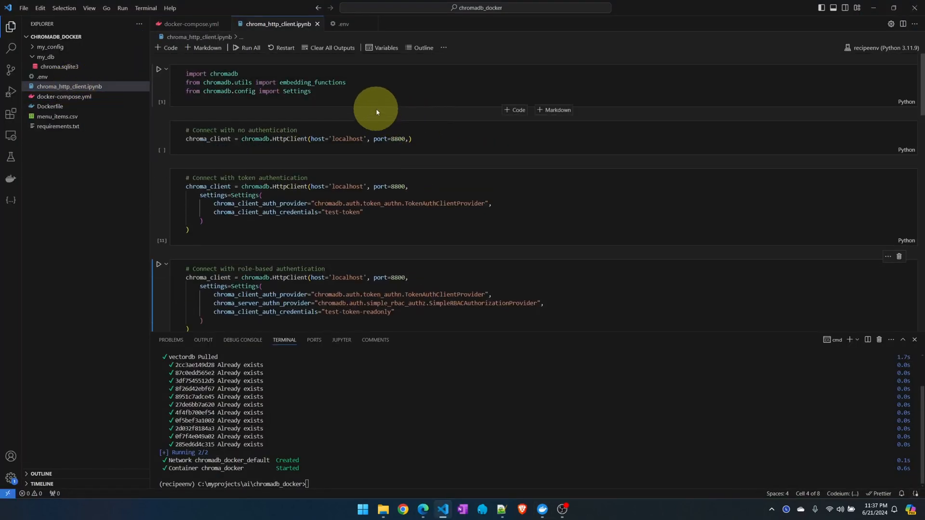
mouse_move(378, 107)
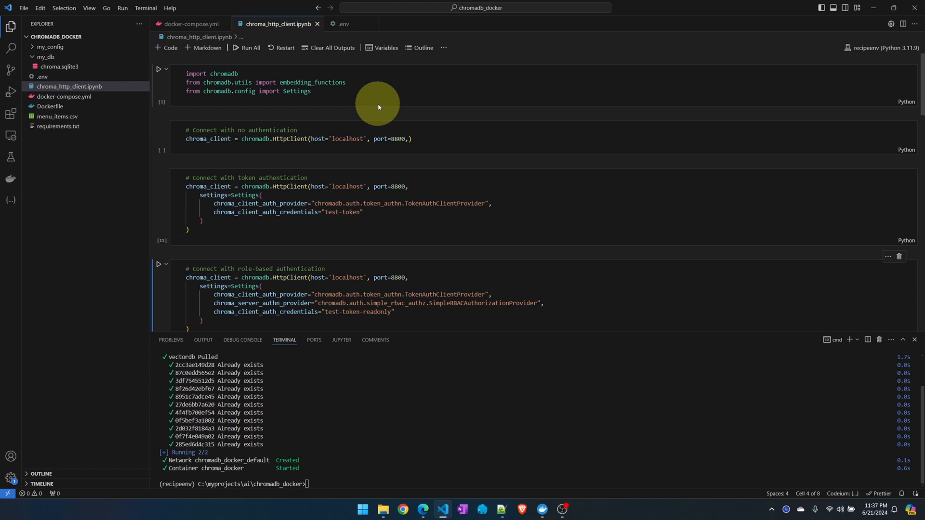
- Run the chromadb import, unauthenticated HttpClient and get_or_create_collection cells for my_collection
click(158, 69)
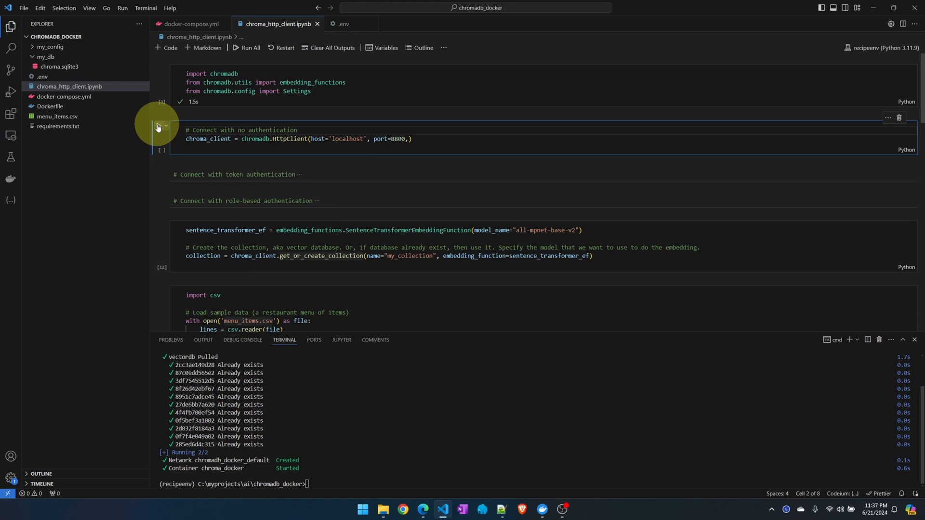
click(158, 127)
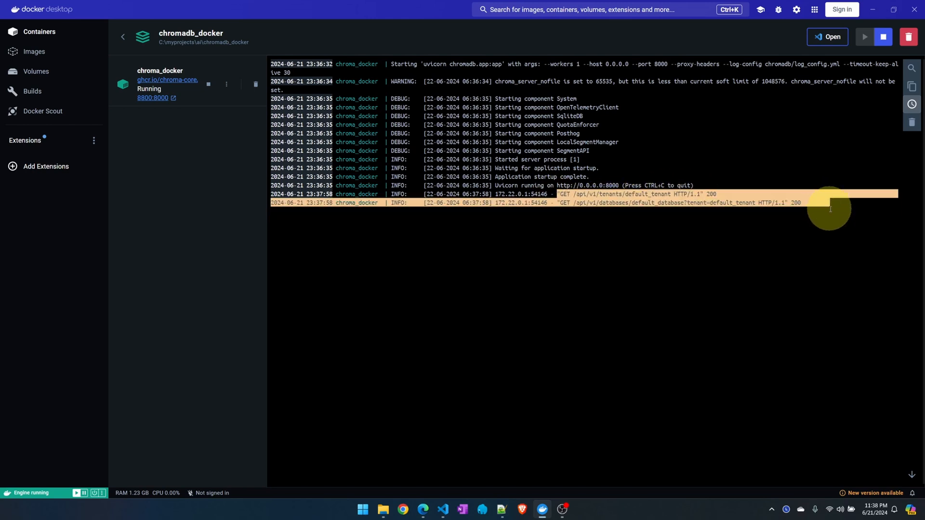
mouse_move(636, 275)
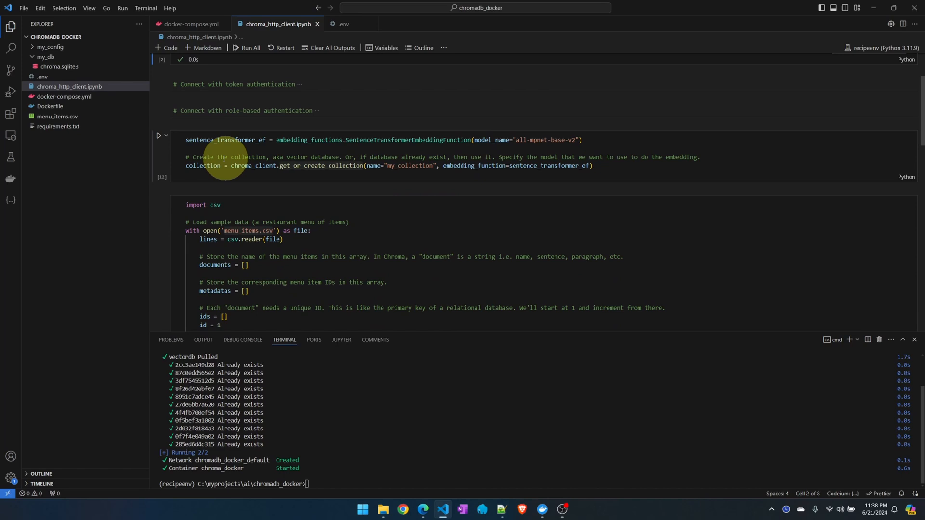
click(158, 136)
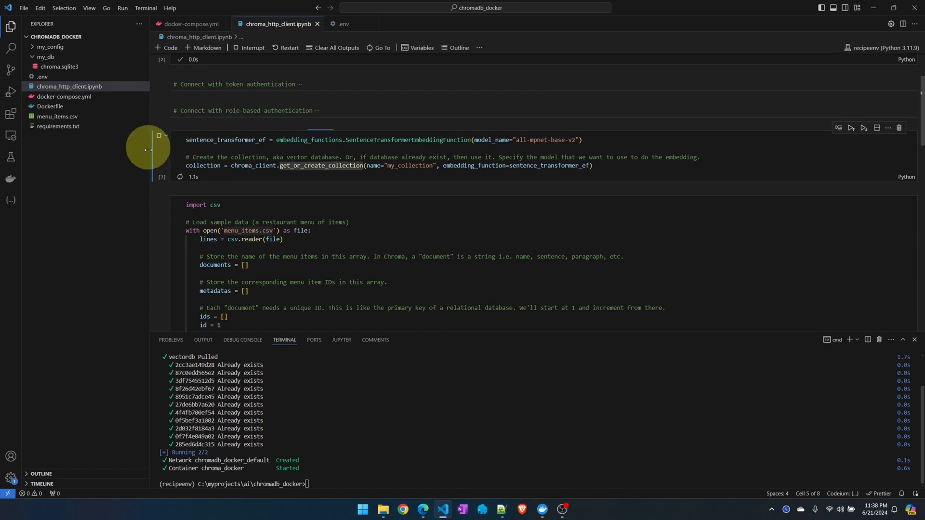
click(851, 128)
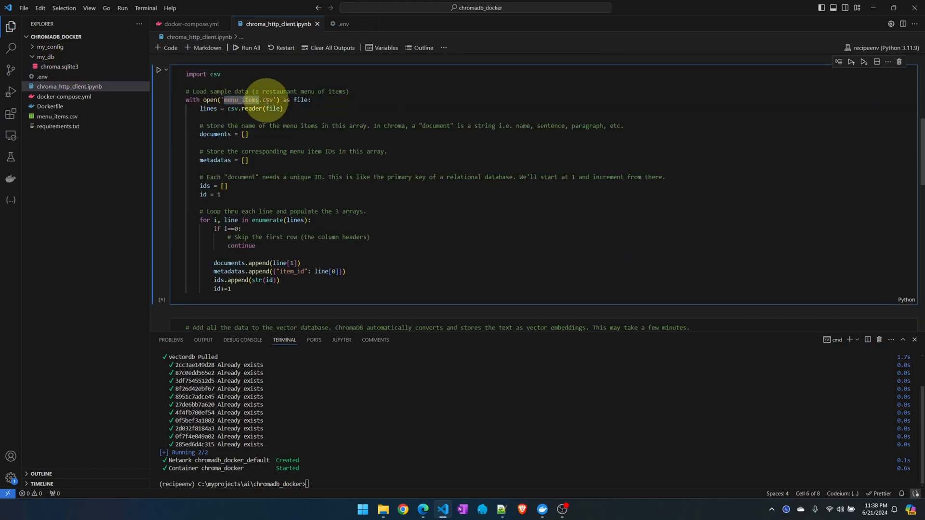
- Preview menu_items.csv, then run the collection.add cell to load the menu items
click(57, 116)
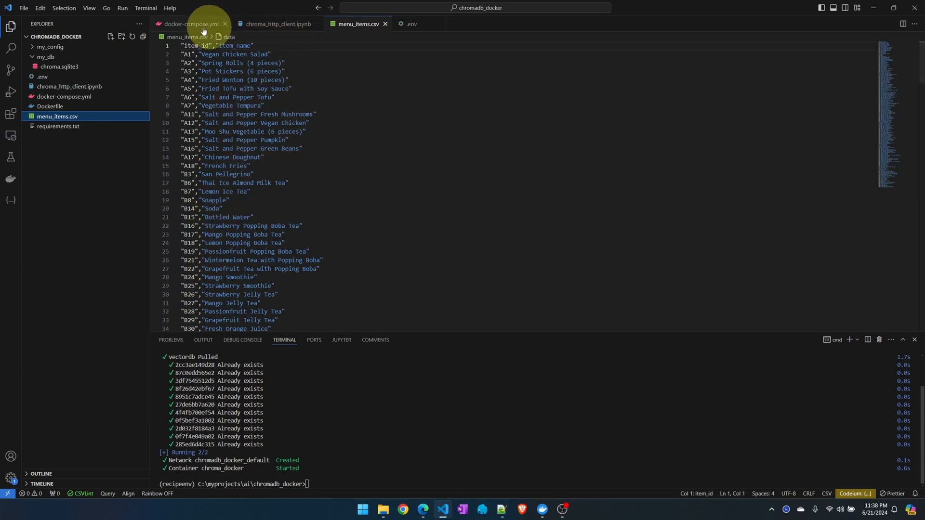
click(277, 24)
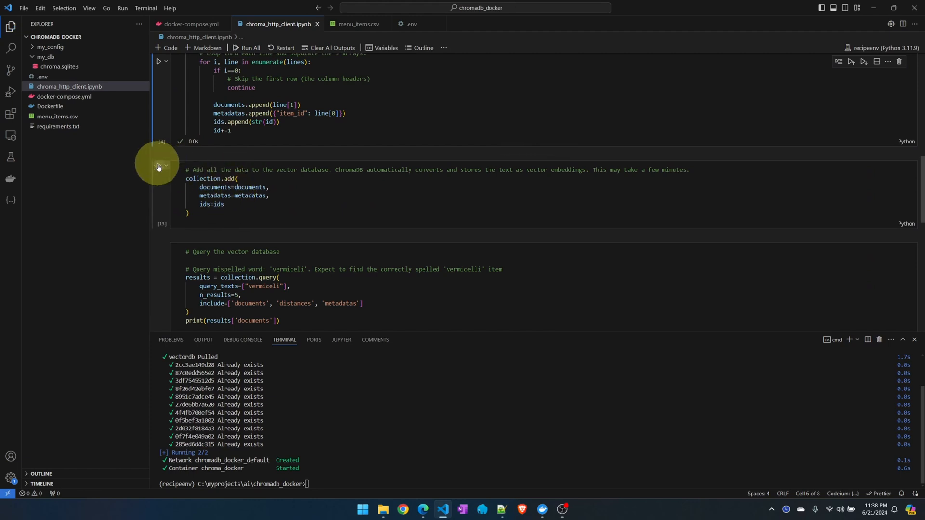
click(158, 166)
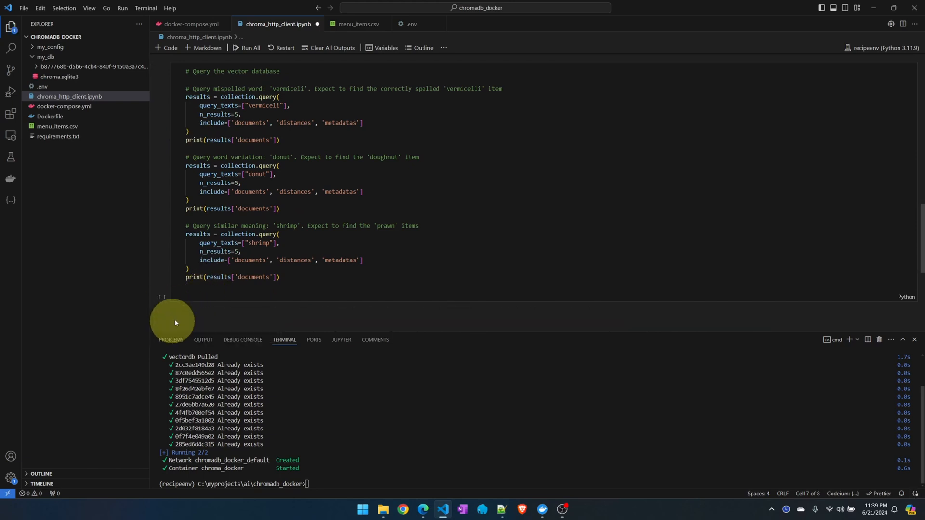
drag(463, 322, 463, 397)
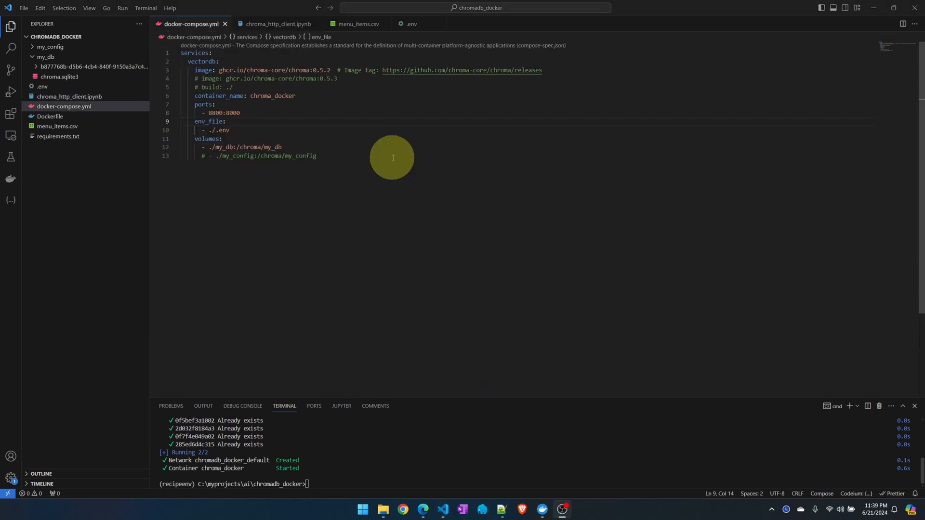
mouse_move(233, 129)
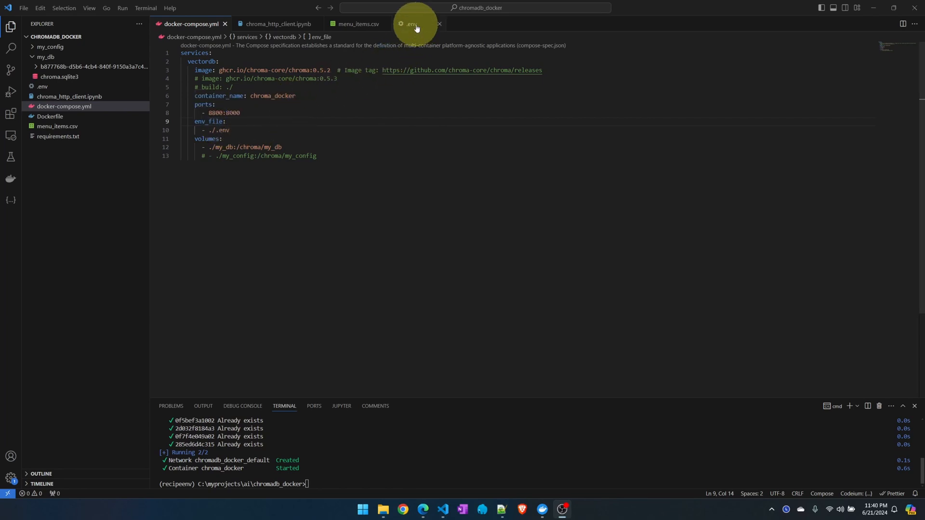
- Uncomment the token auth provider and credentials in .env, then rebuild with docker-compose up -d --build
click(411, 23)
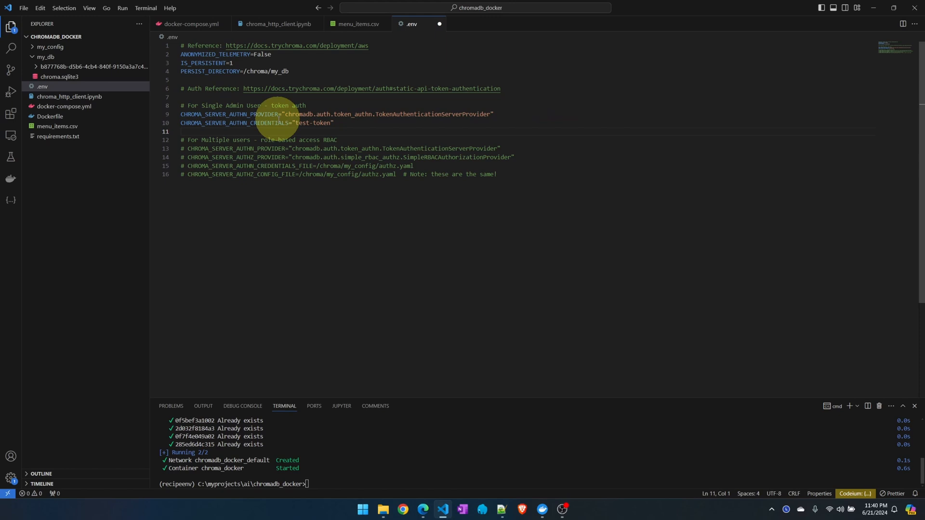
mouse_move(425, 114)
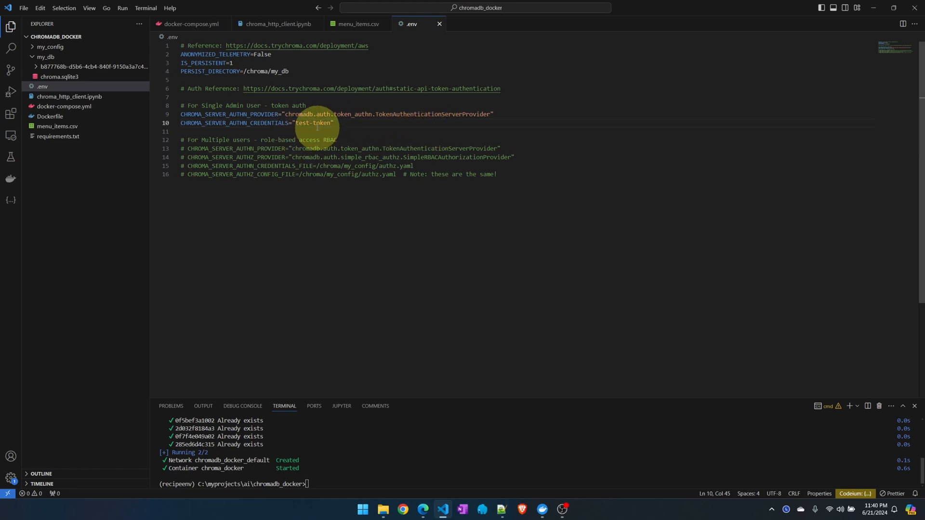
click(192, 24)
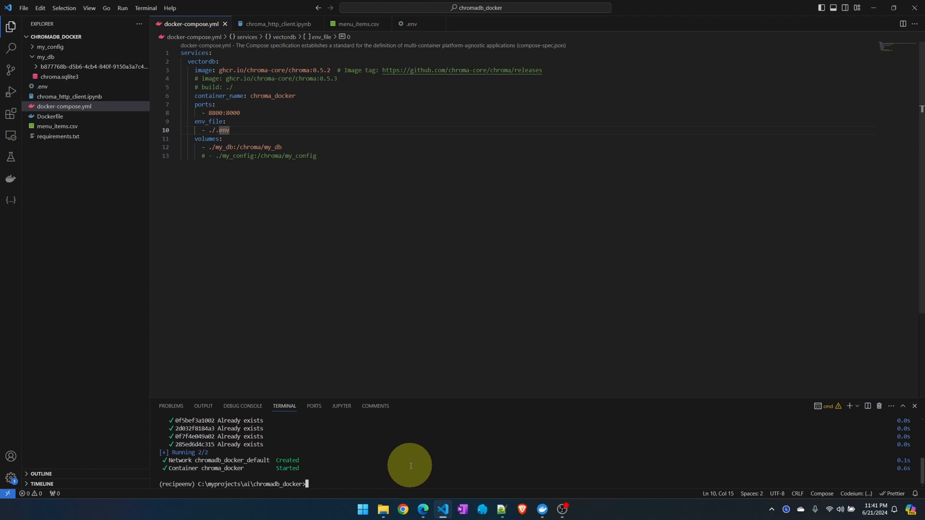
text(docker-compose up -d --build)
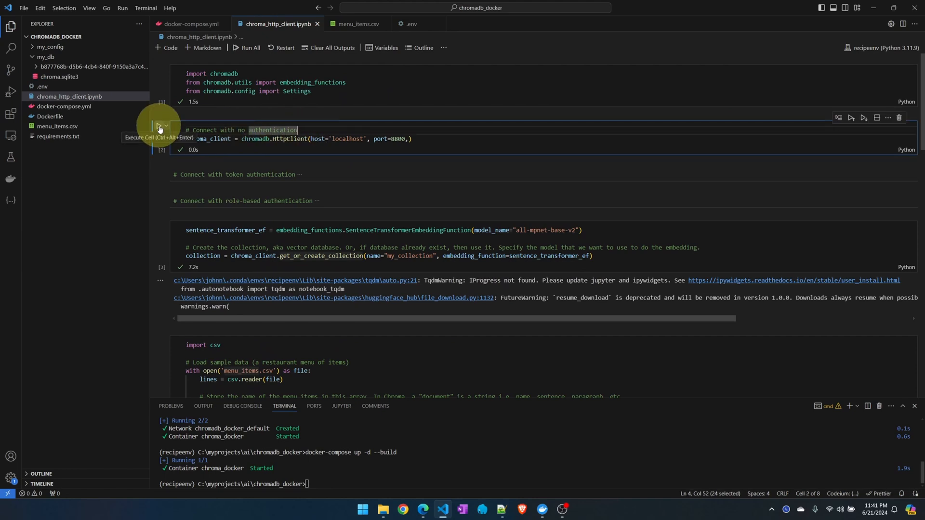
click(159, 127)
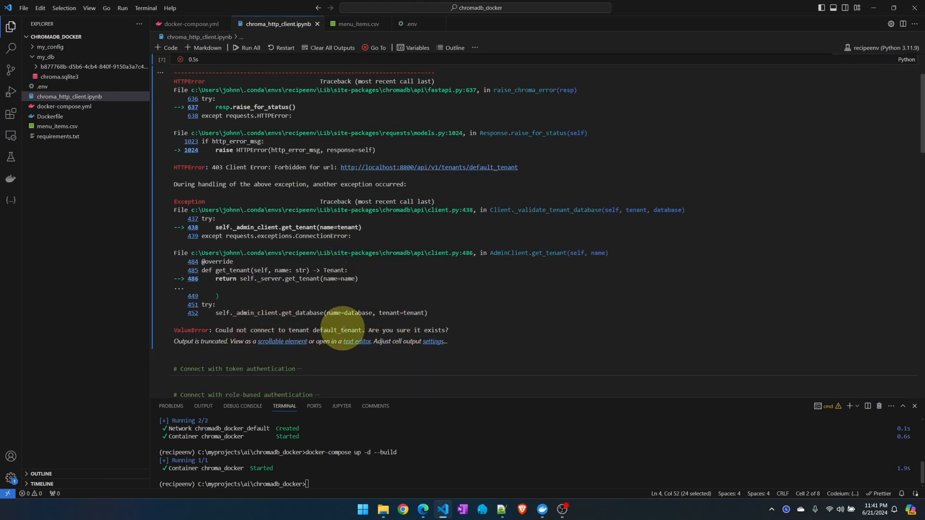
mouse_move(538, 509)
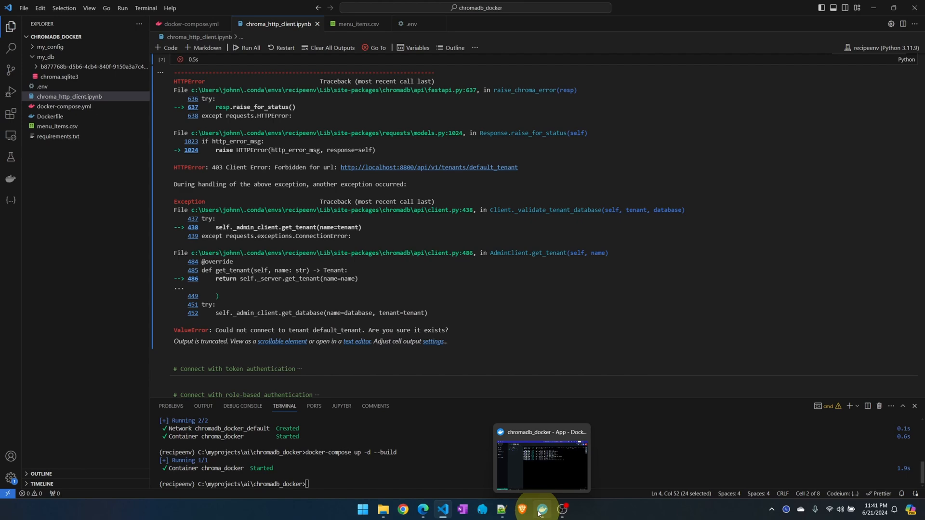
click(538, 509)
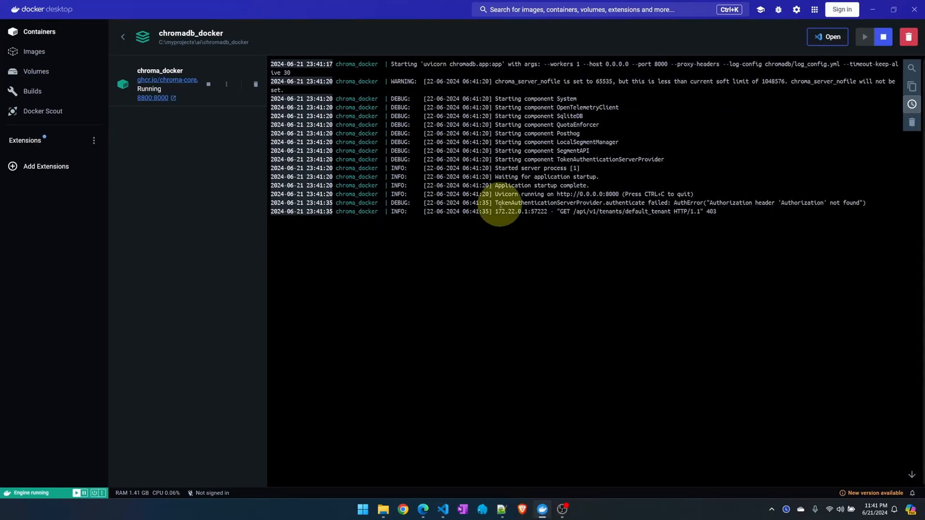
mouse_move(575, 209)
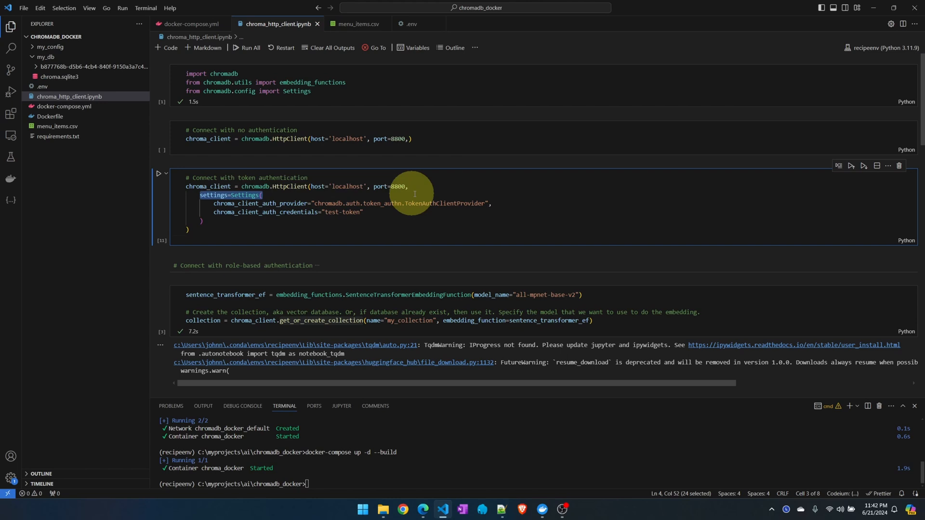
click(491, 203)
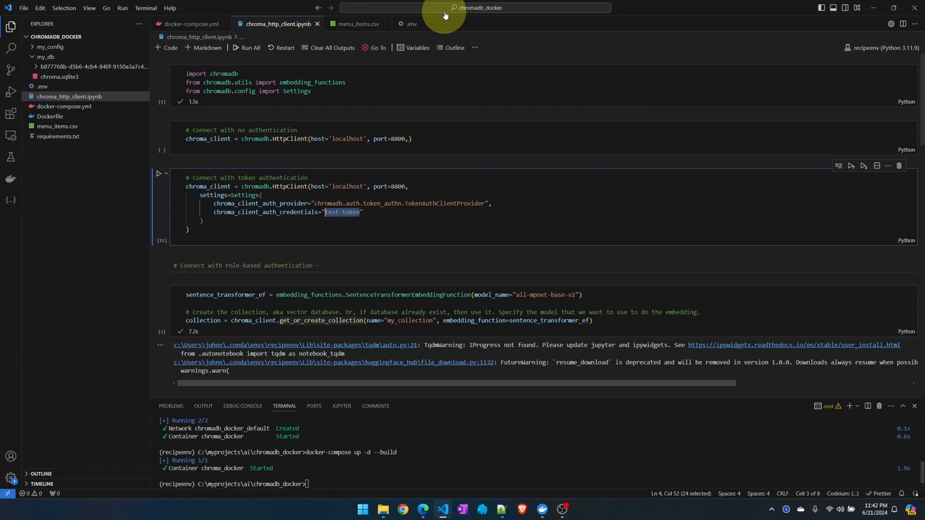
click(410, 24)
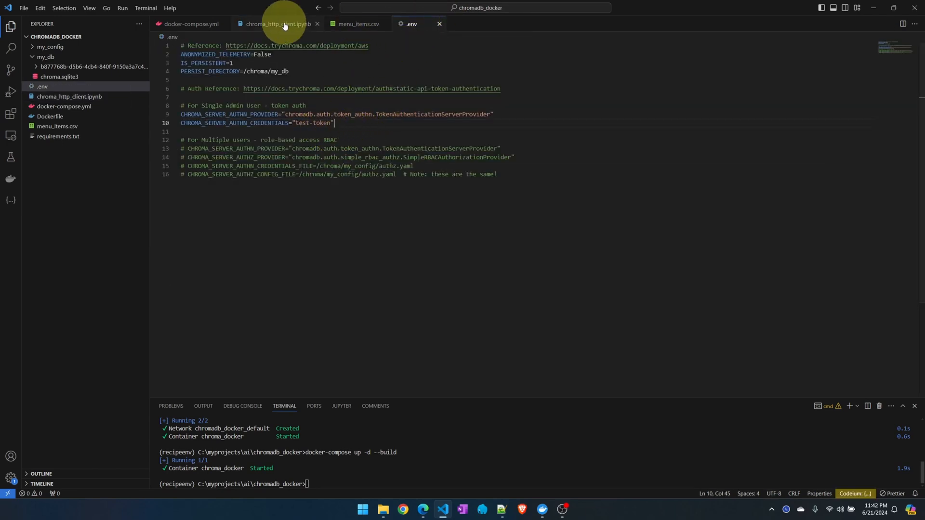
- Connect with token authentication, clear old outputs, and rerun the vermicelli, donut and shrimp queries
click(276, 23)
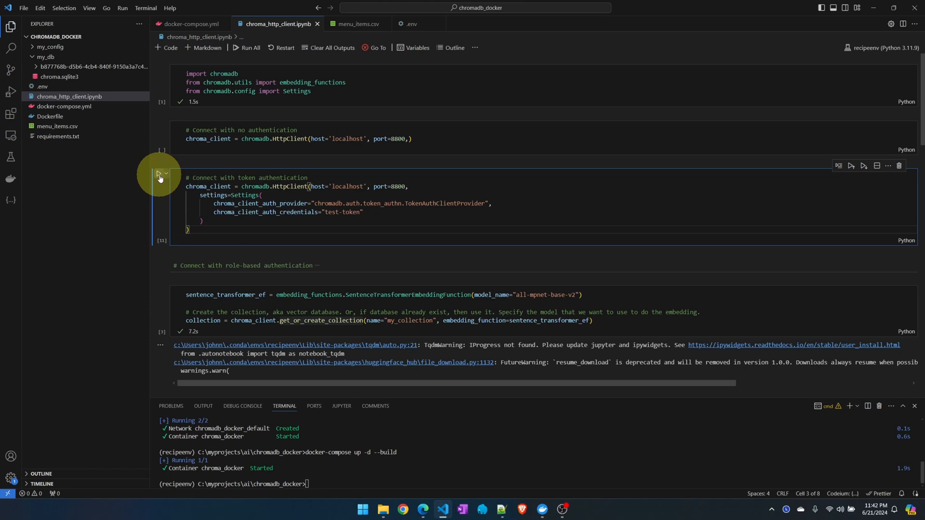
click(159, 174)
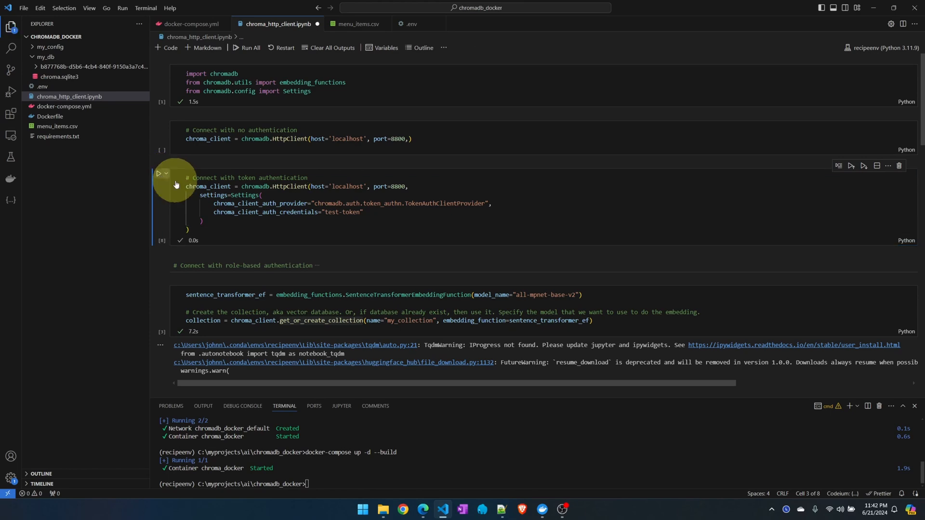
mouse_move(236, 212)
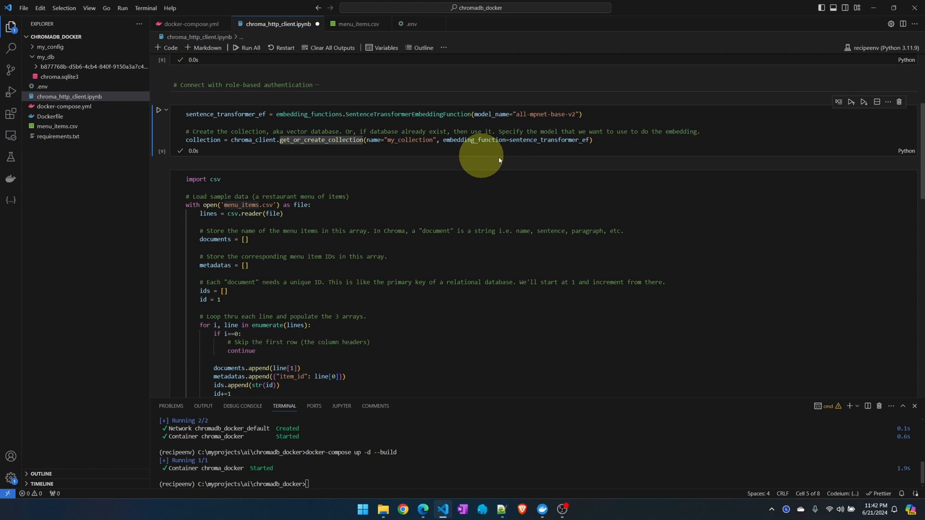
scroll(down, 3)
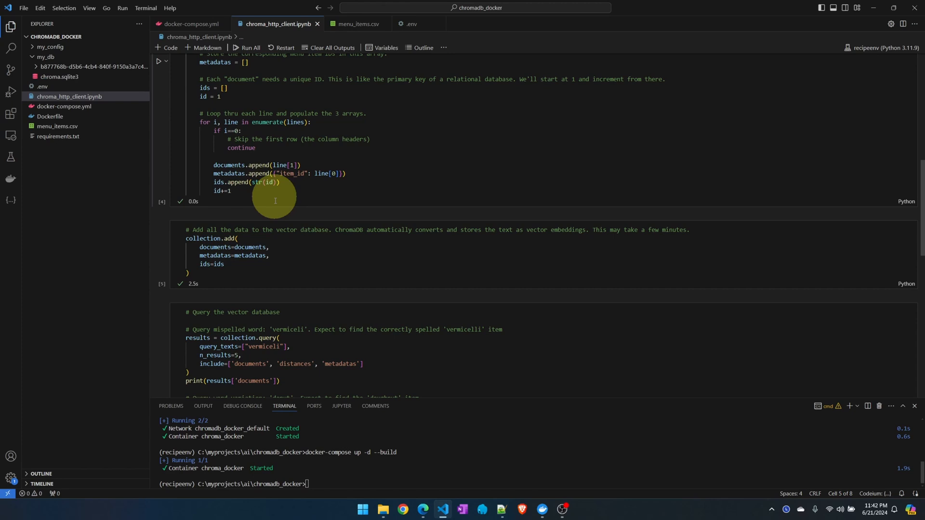
scroll(down, 3)
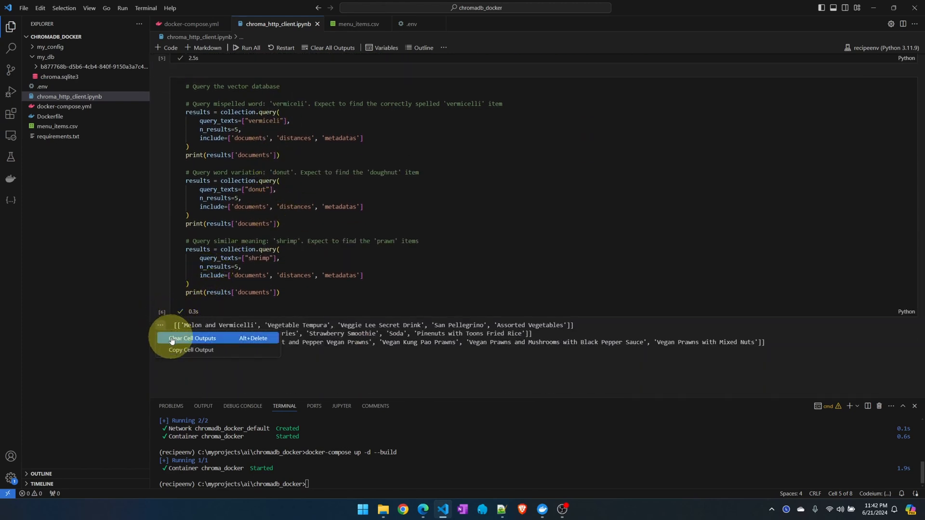
click(189, 338)
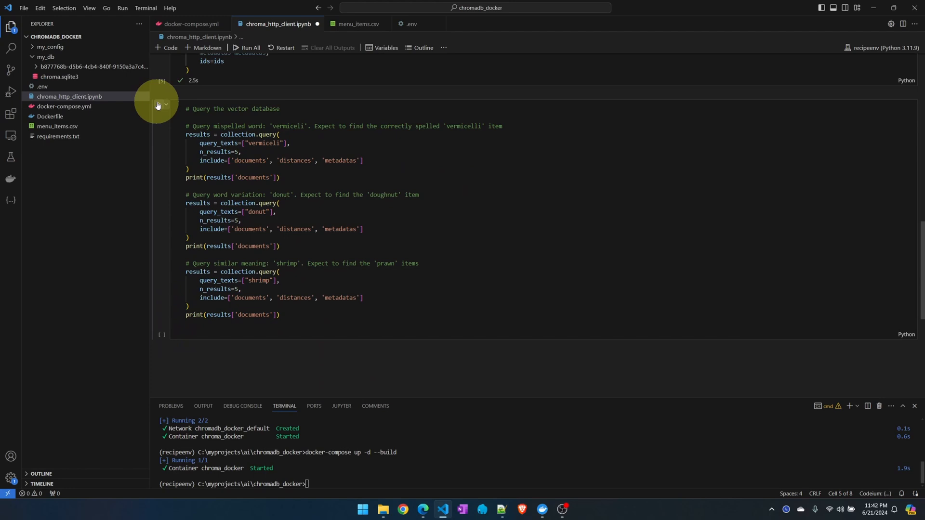
click(158, 105)
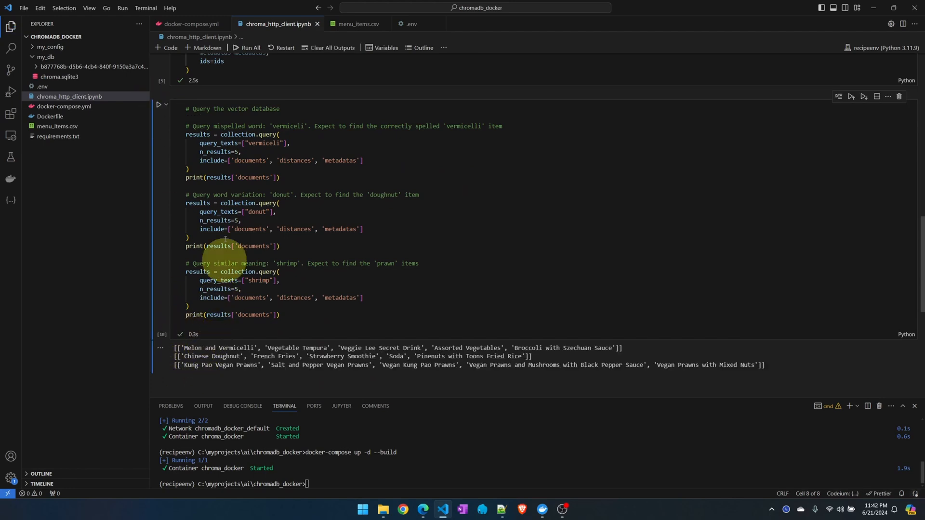
click(190, 24)
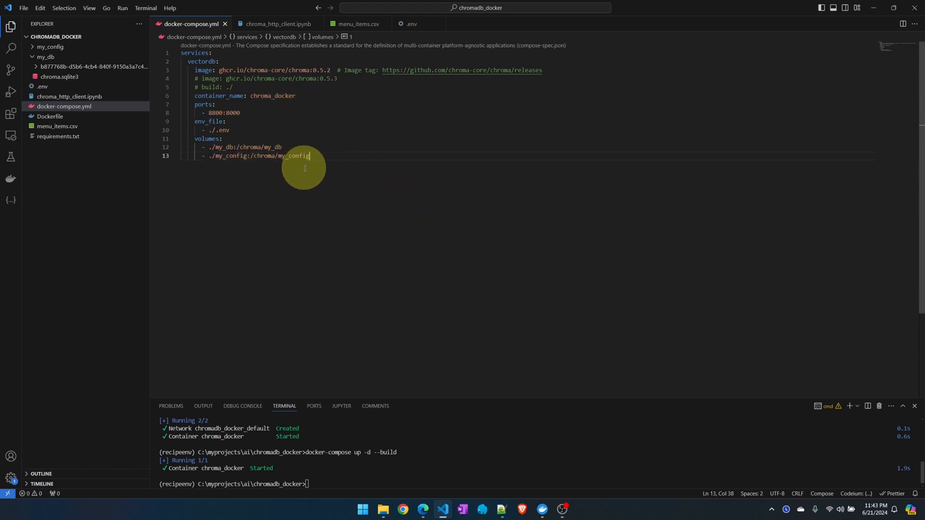
- Expand my_config in the Explorer and open authz.yaml's role definitions
click(50, 47)
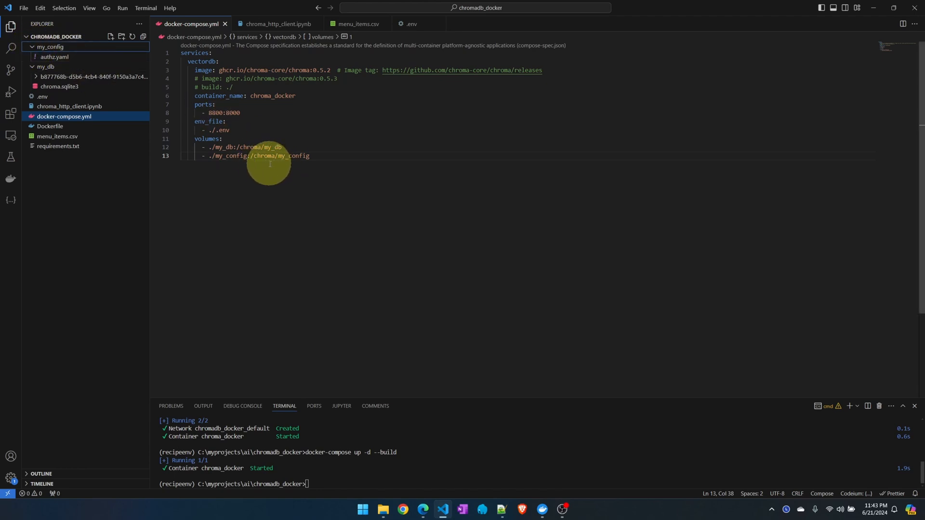
click(54, 56)
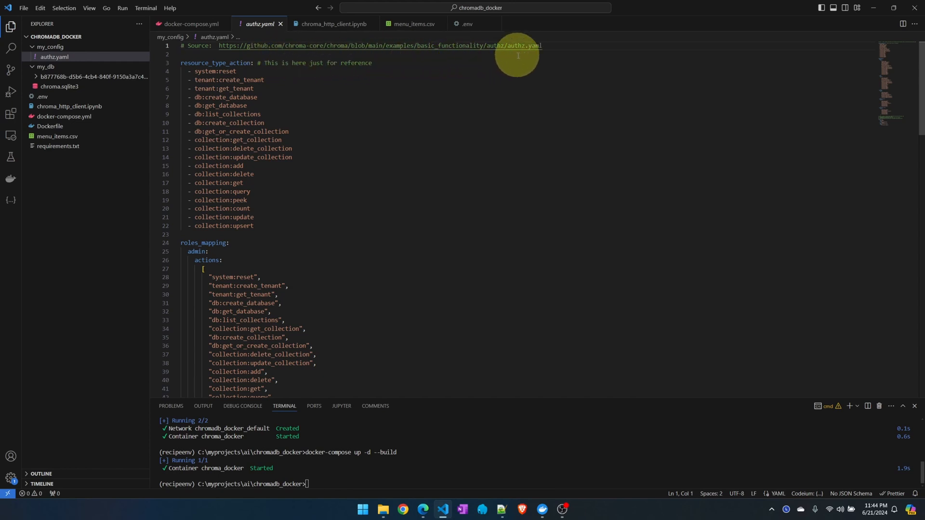
mouse_move(410, 185)
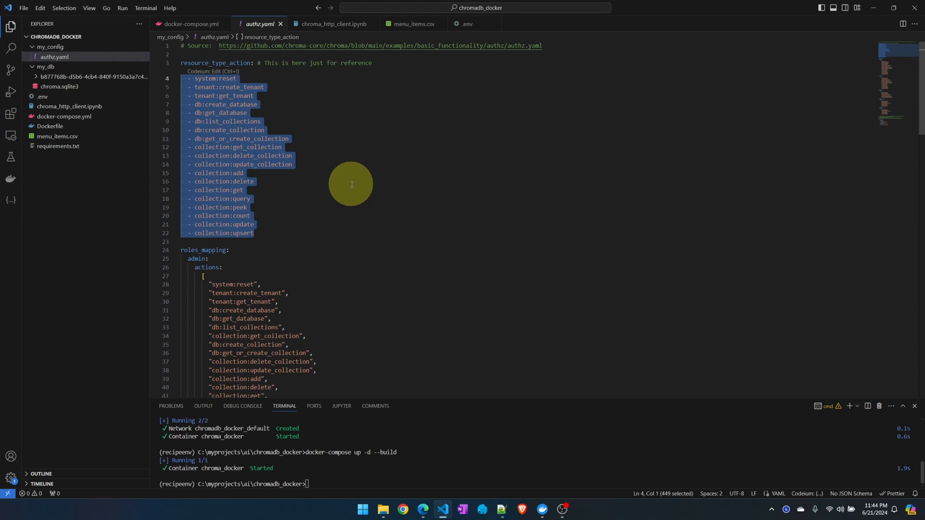
click(244, 173)
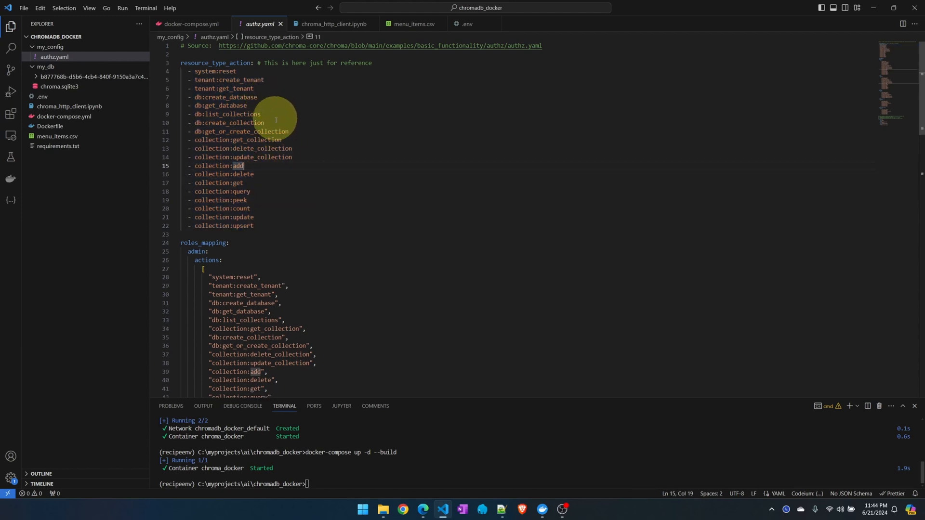
mouse_move(266, 198)
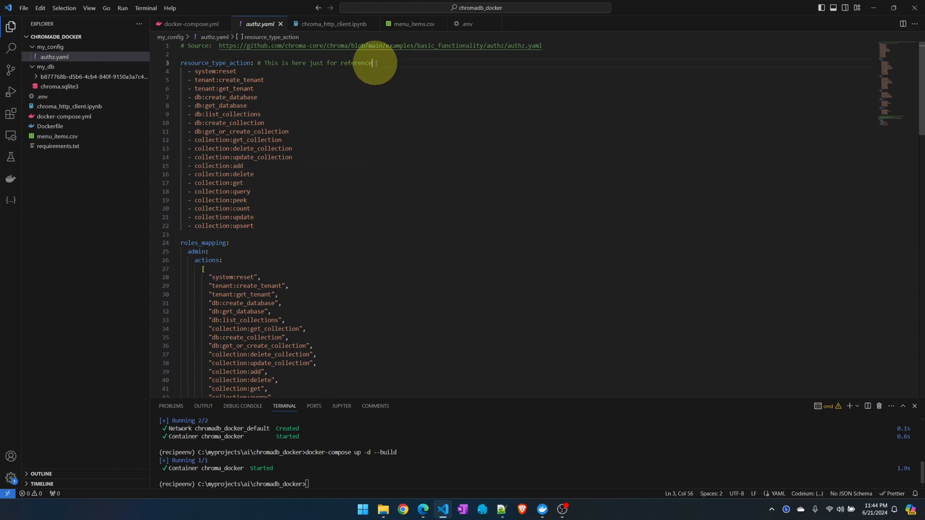
double_click(356, 63)
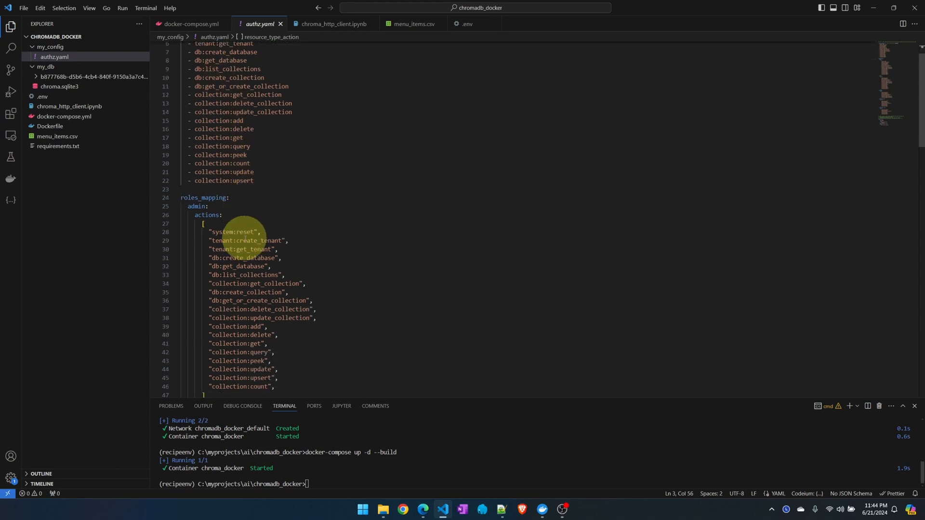
scroll(down, 3)
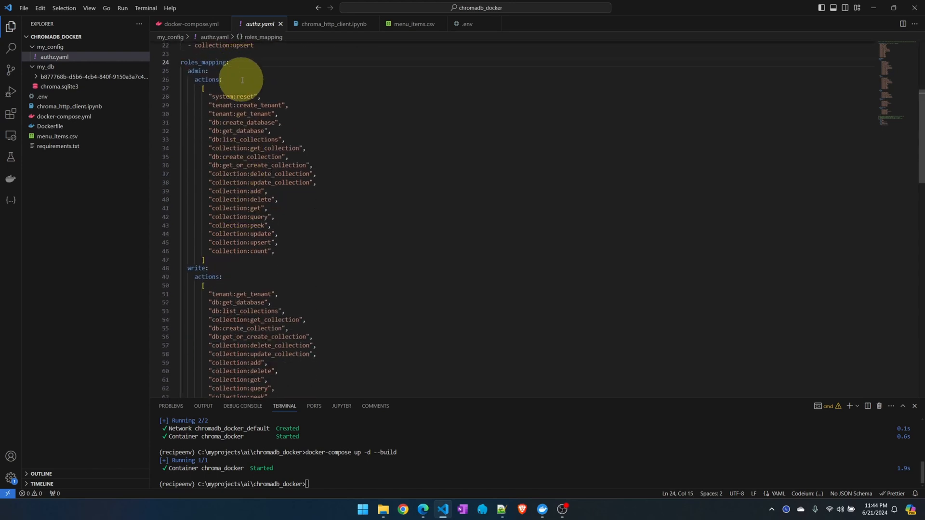
mouse_move(232, 75)
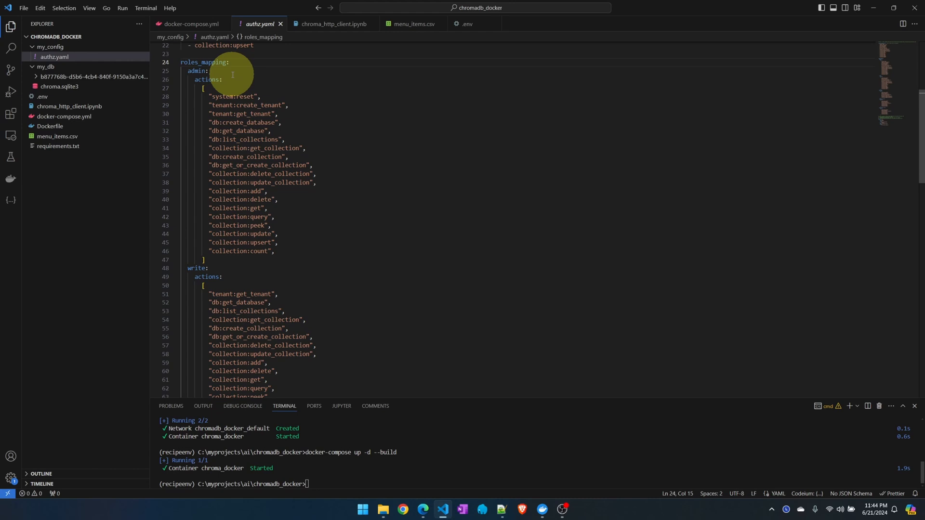
double_click(198, 71)
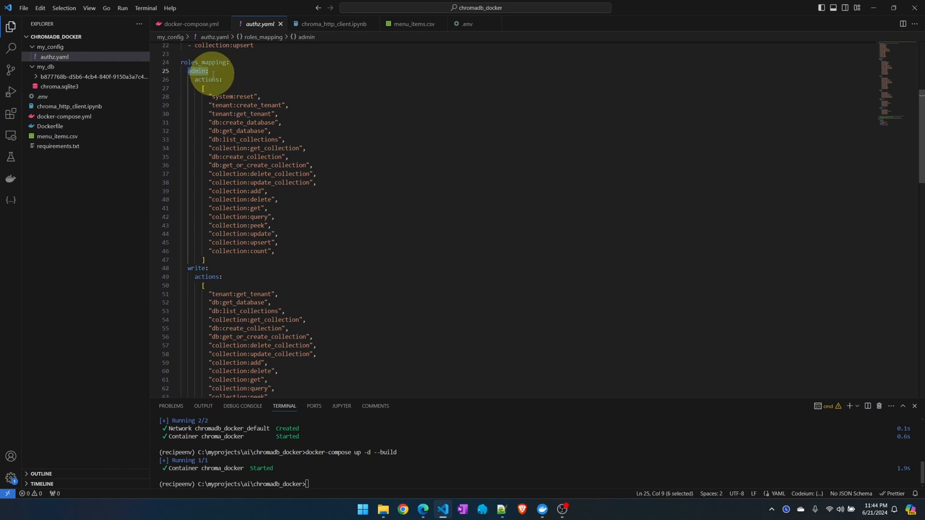
drag(222, 86, 205, 267)
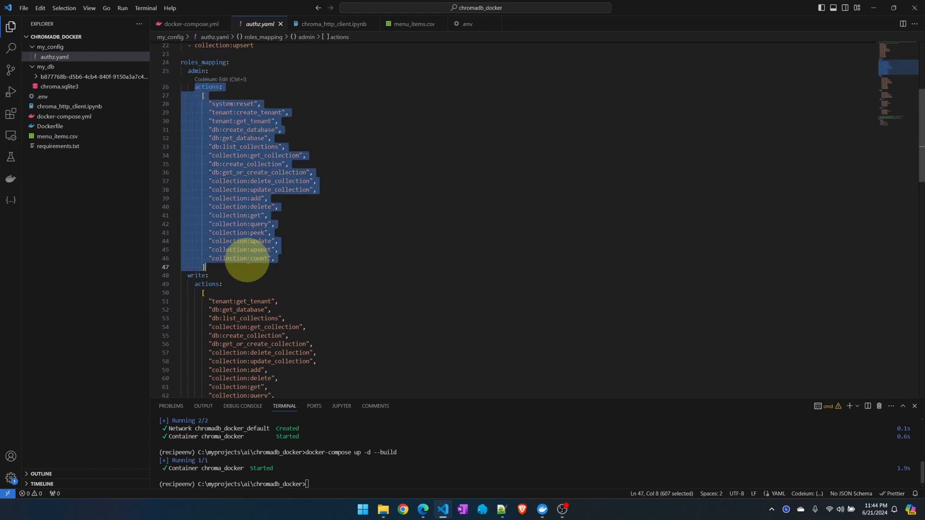
scroll(up, 3)
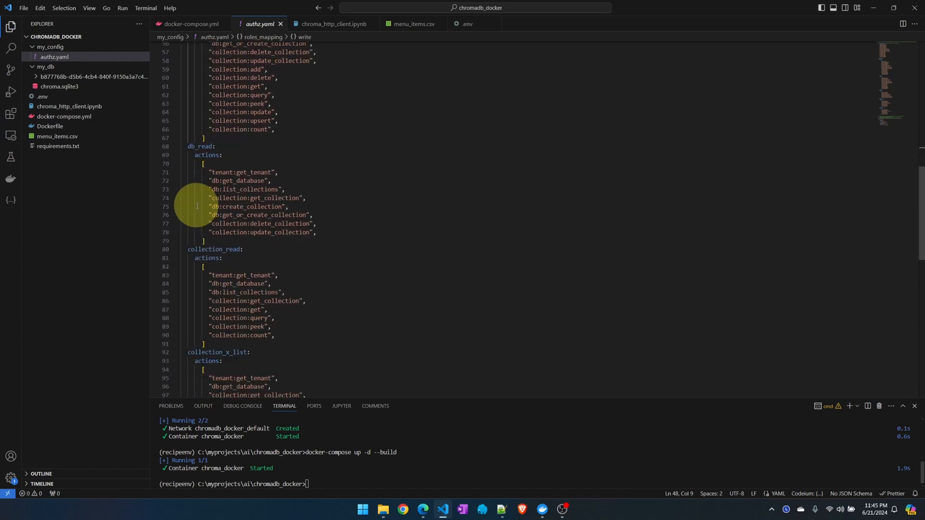
double_click(213, 159)
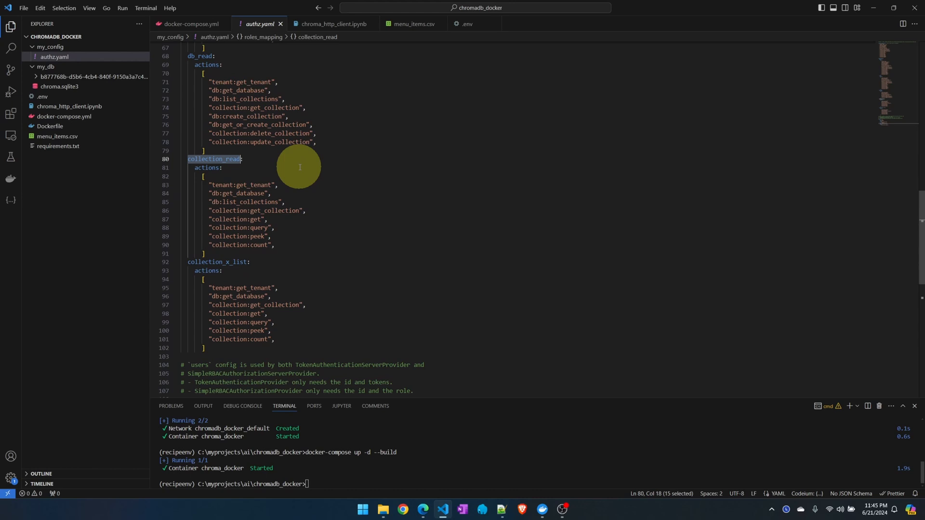
mouse_move(302, 196)
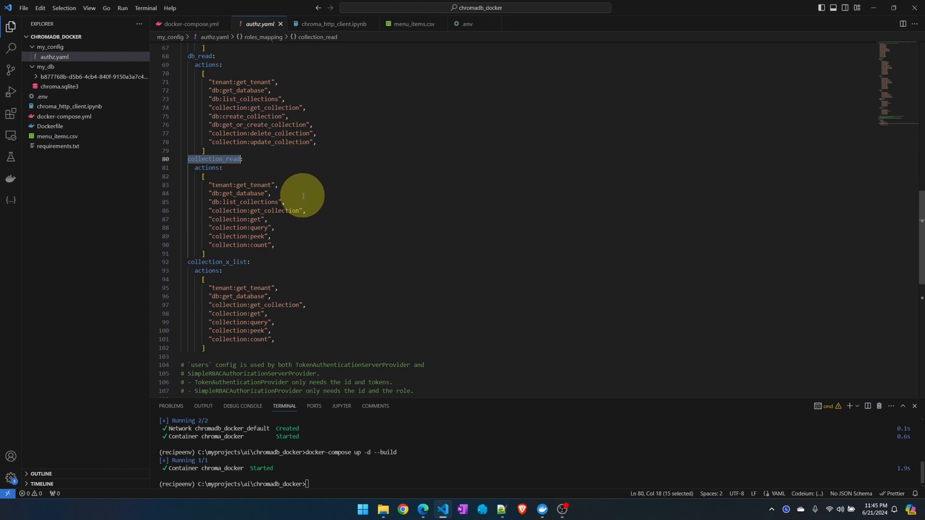
mouse_move(297, 232)
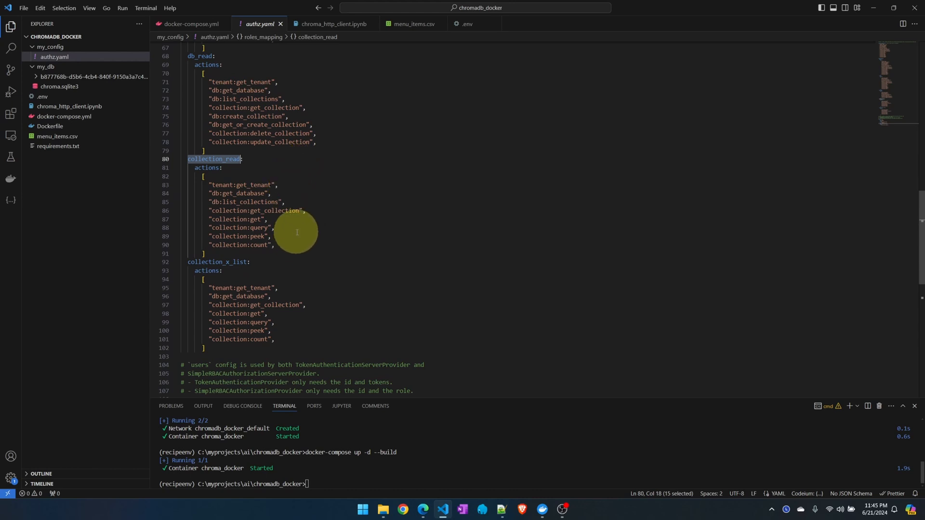
mouse_move(287, 226)
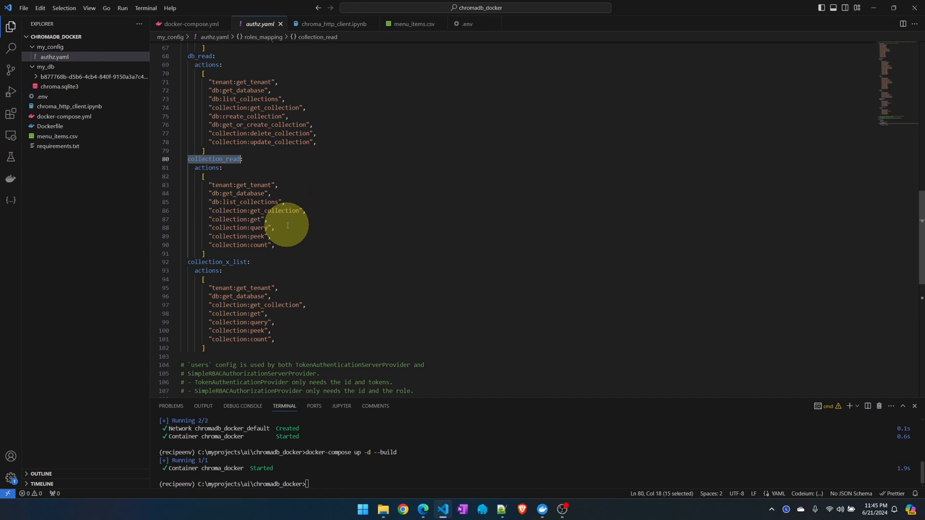
scroll(down, 3)
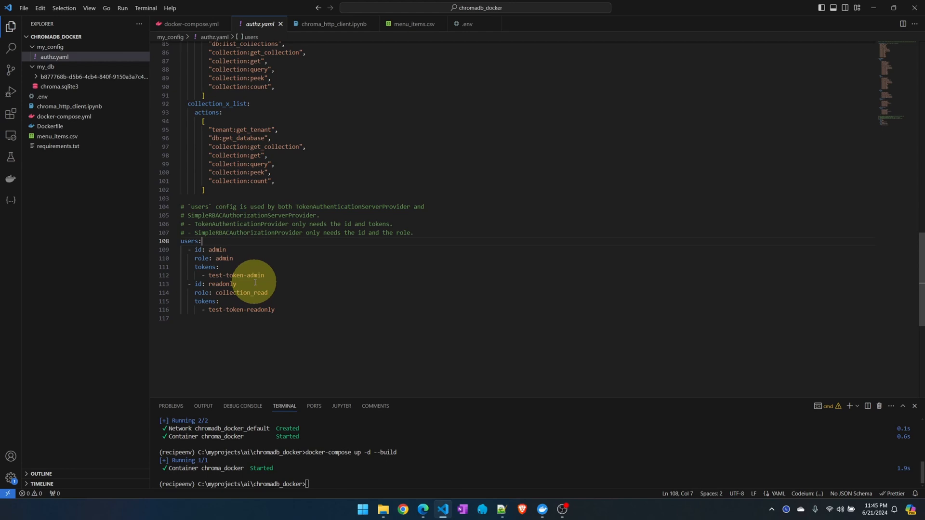
drag(187, 284, 267, 292)
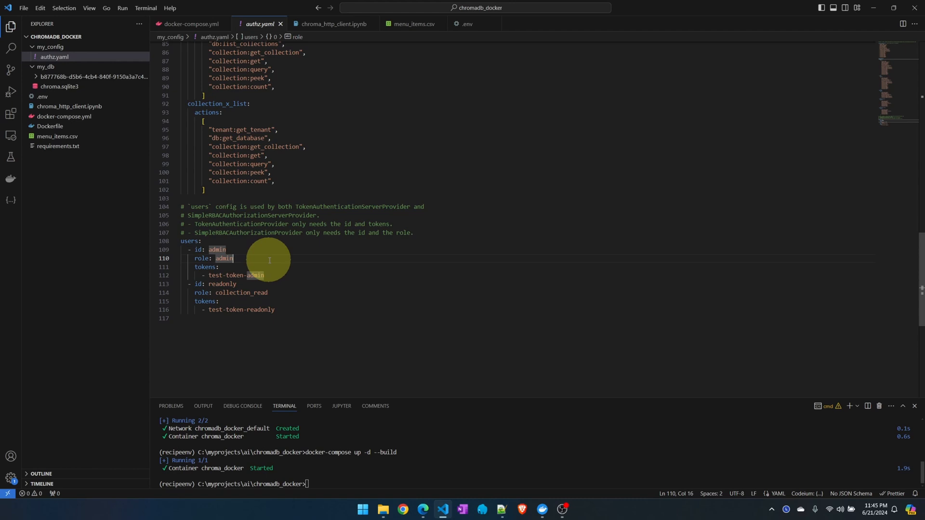
double_click(203, 258)
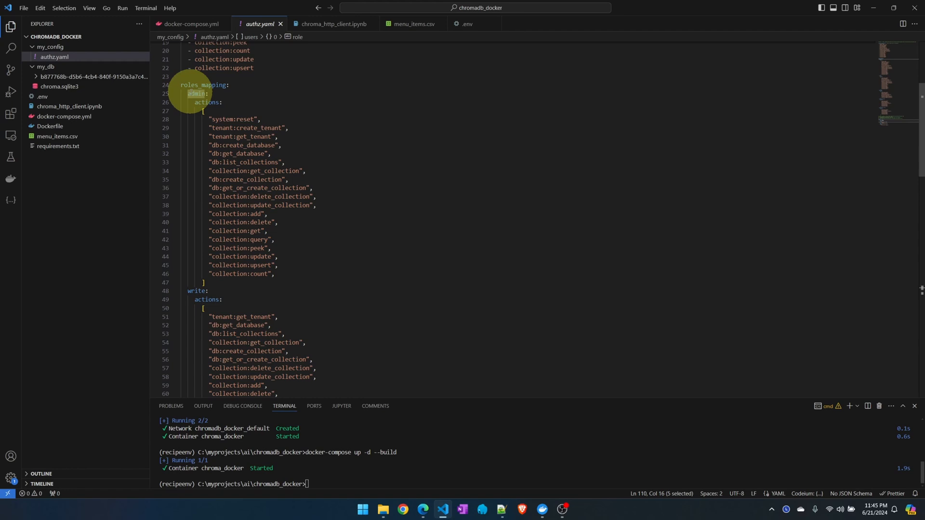
scroll(down, 3)
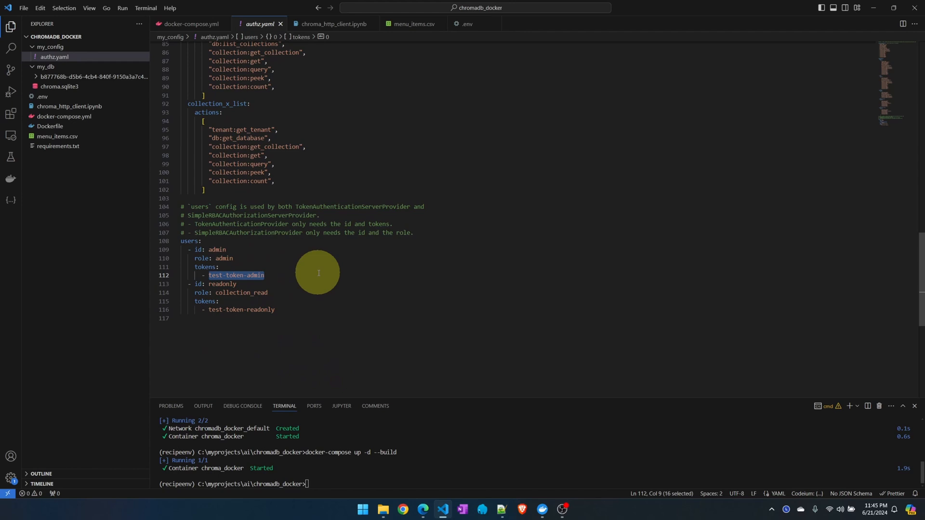
double_click(222, 284)
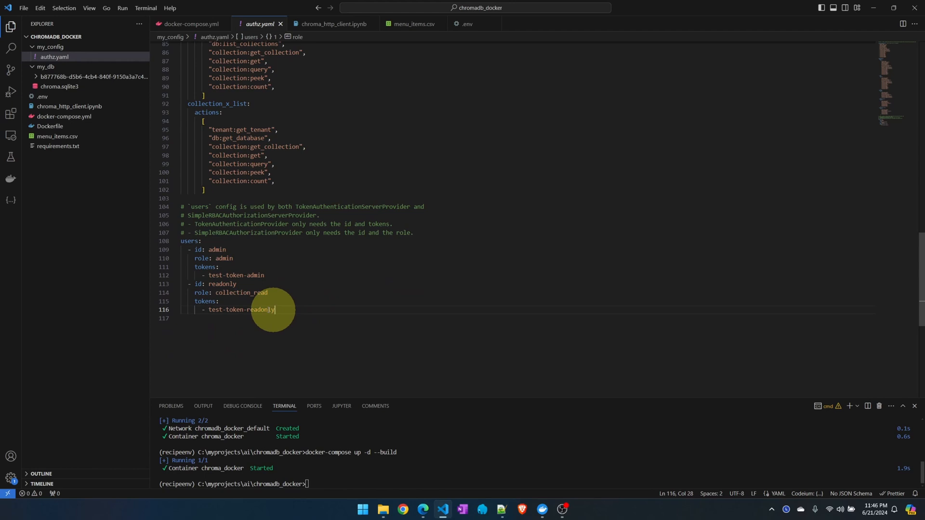
double_click(239, 310)
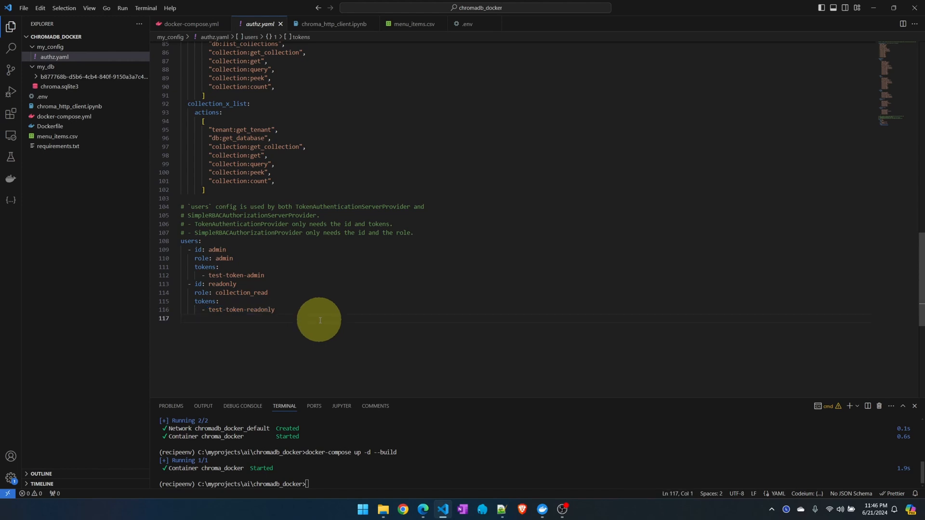
- In .env, comment out admin token lines 9–10 and enable RBAC lines 13–16 using authz.yaml
click(465, 23)
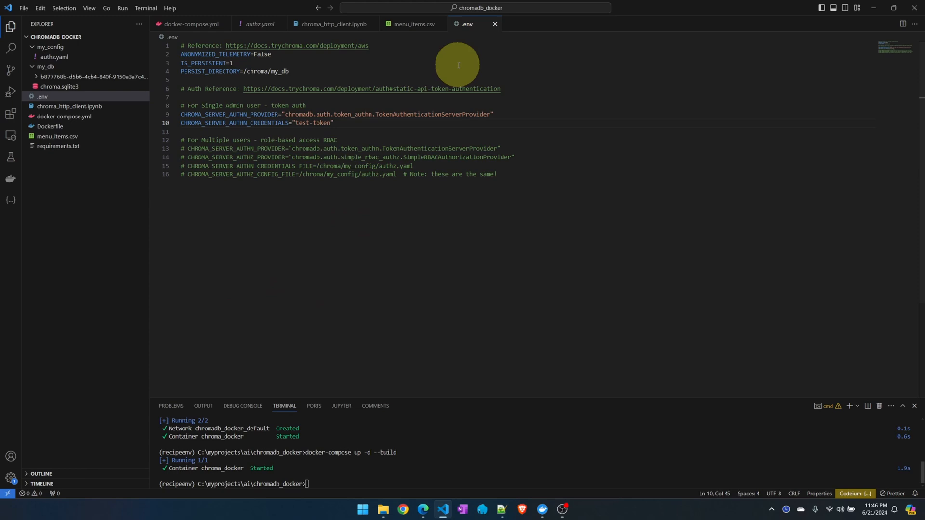
drag(335, 114, 334, 122)
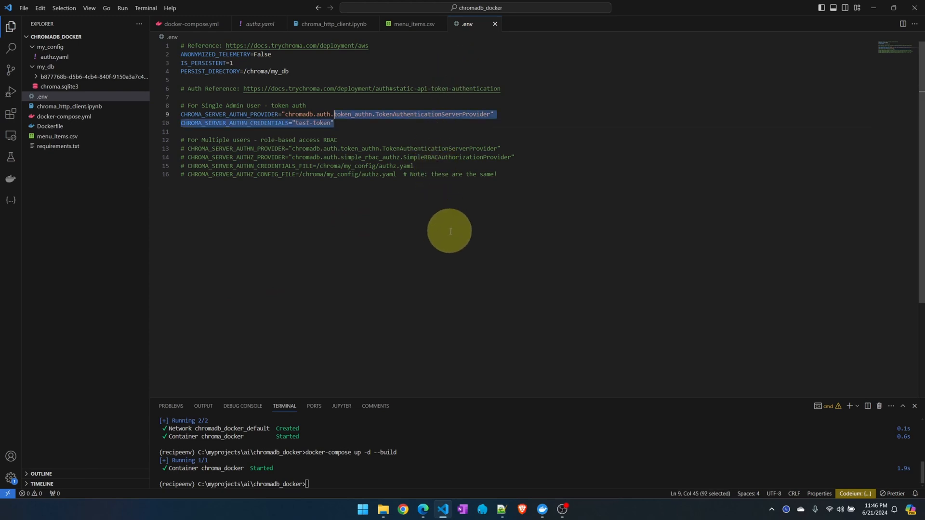
key(ctrl+/)
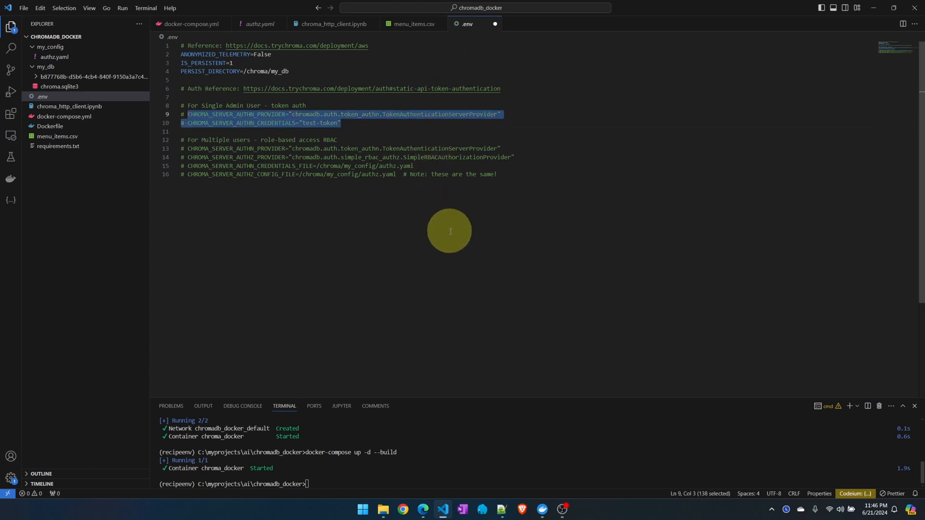
drag(181, 148, 497, 174)
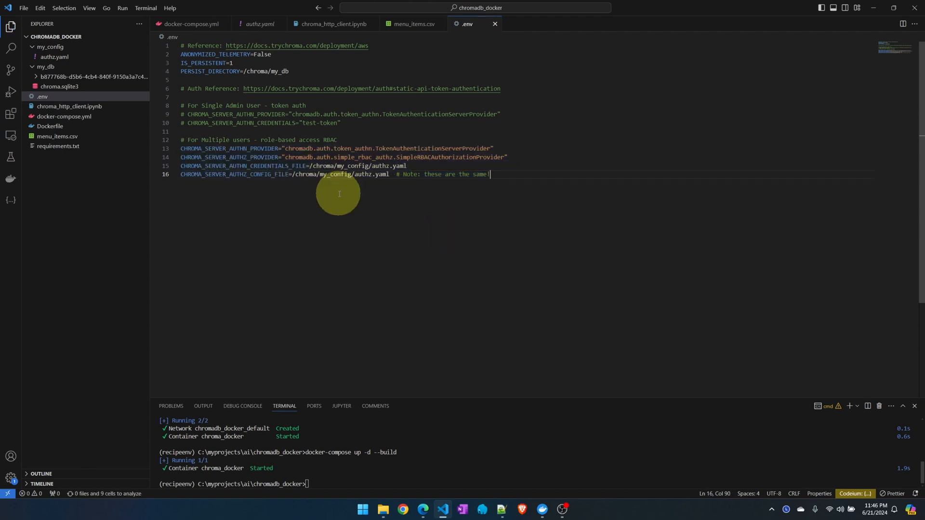
double_click(476, 88)
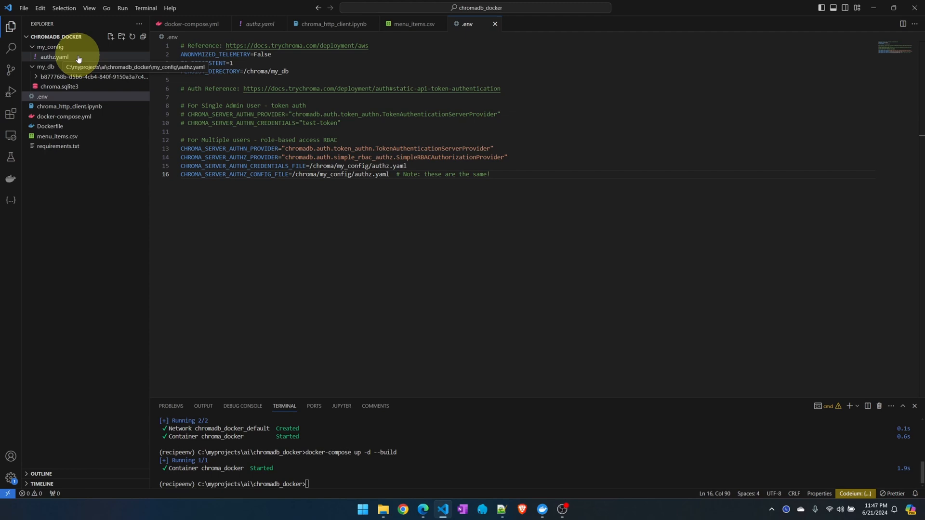
- Check chroma_docker logs for the SimpleRBACAuthorizationProvider startup and 403 rejections
click(190, 23)
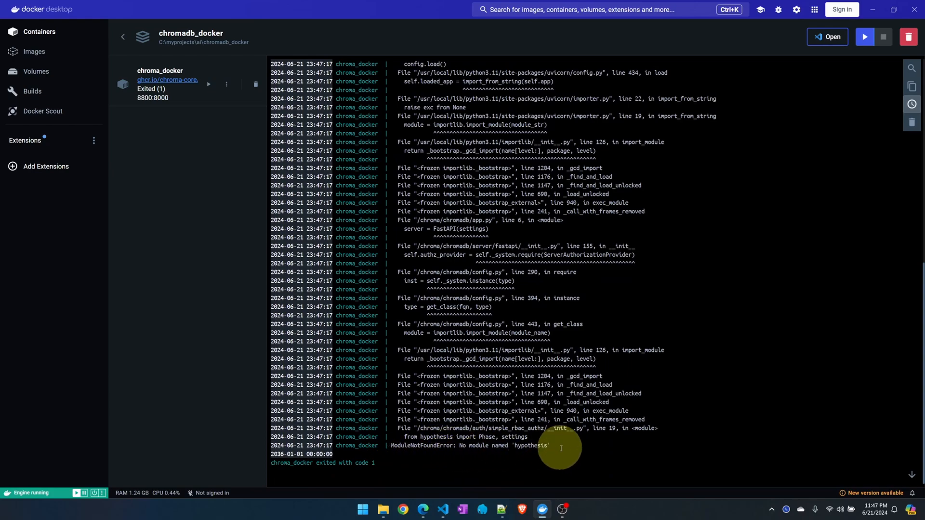
click(442, 513)
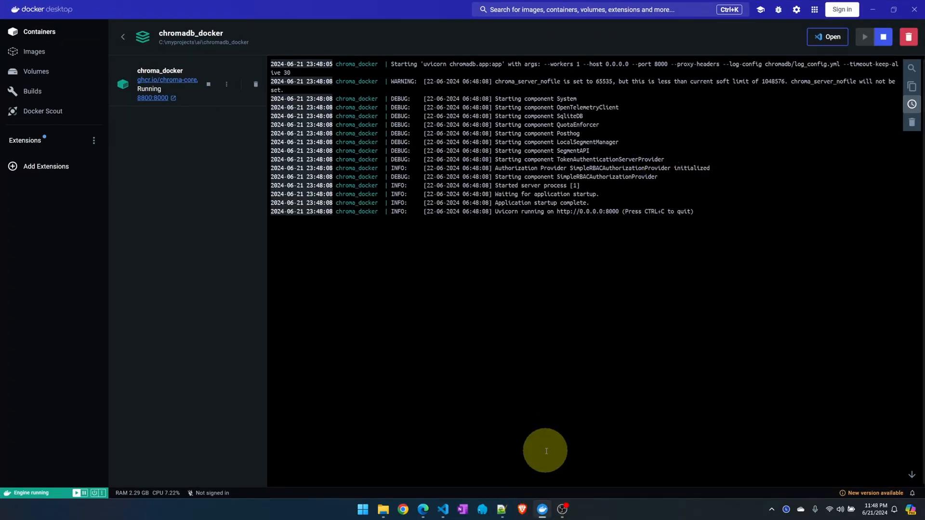
double_click(615, 168)
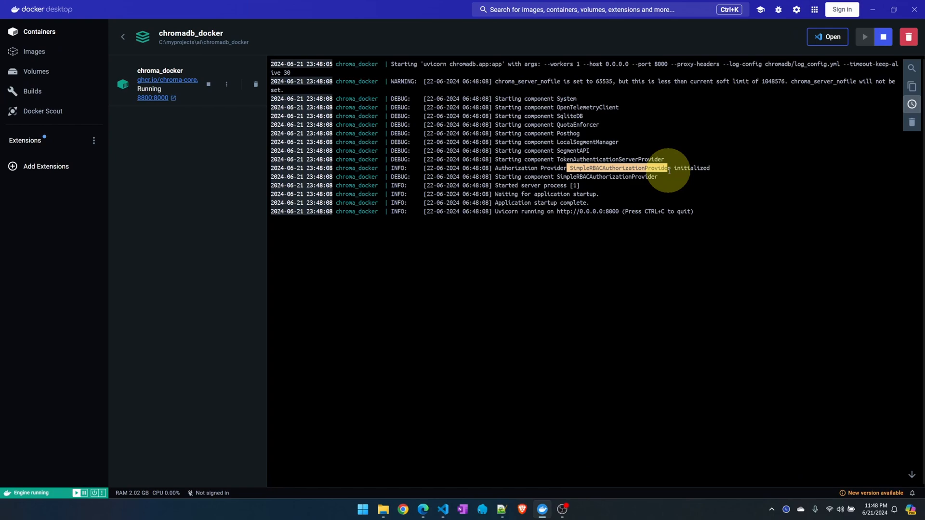
mouse_move(538, 511)
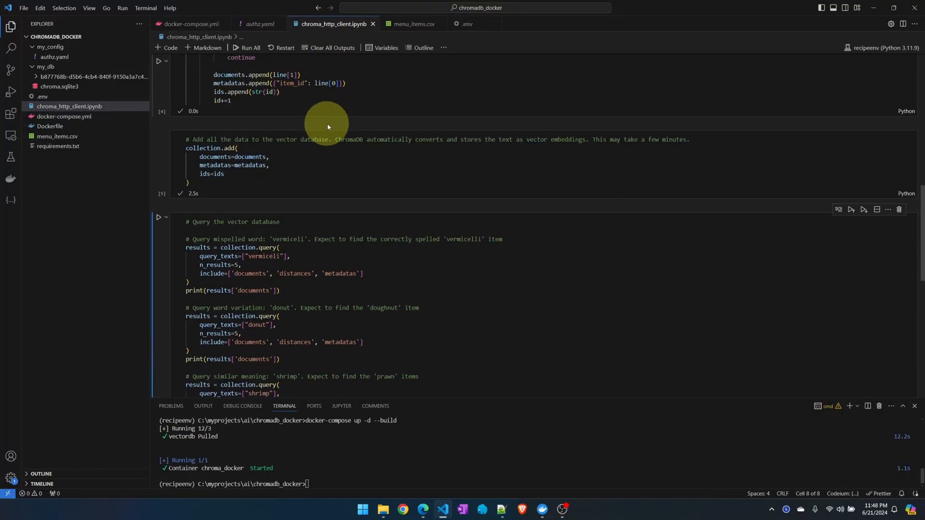
- Clear the connection cell's error output and return to the notebook
click(158, 117)
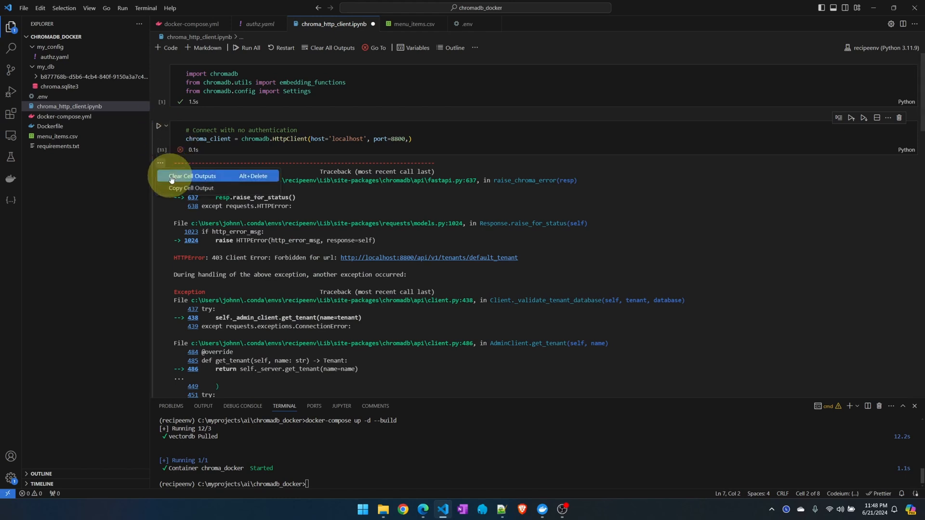
click(190, 176)
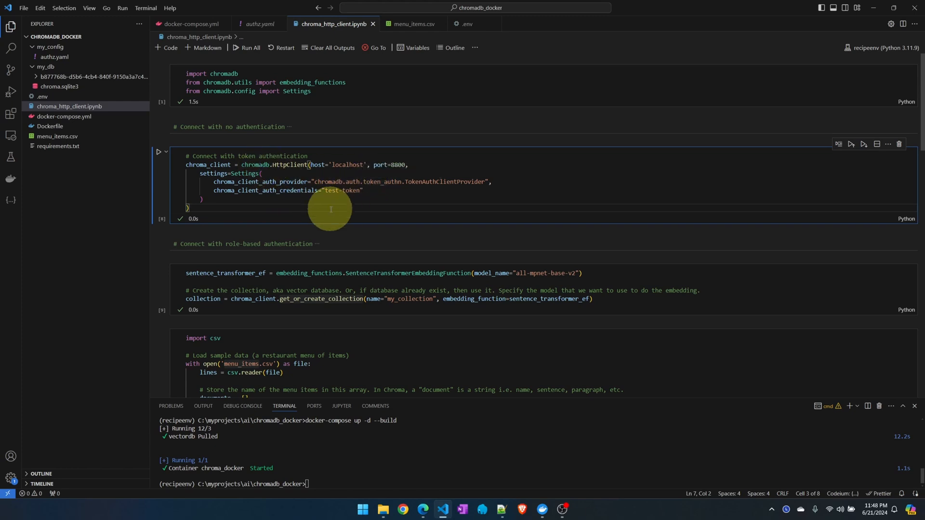
mouse_move(198, 163)
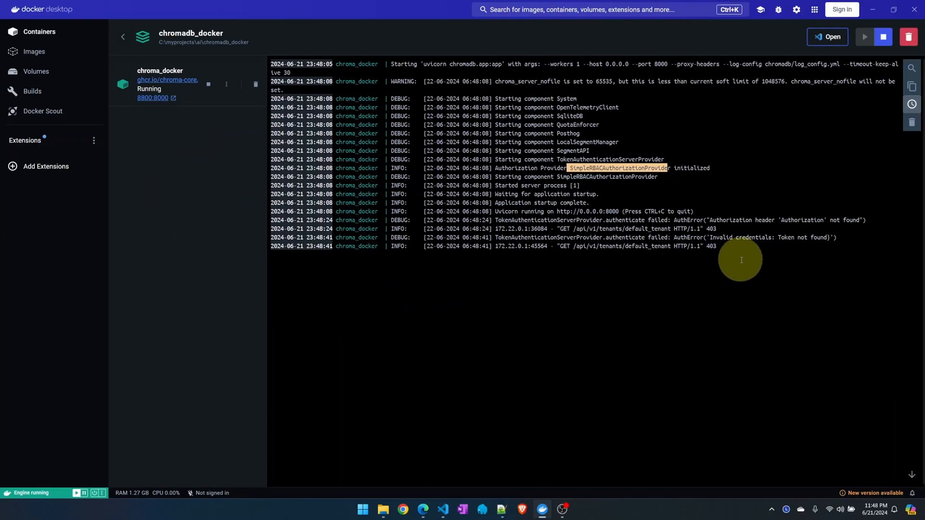
mouse_move(809, 214)
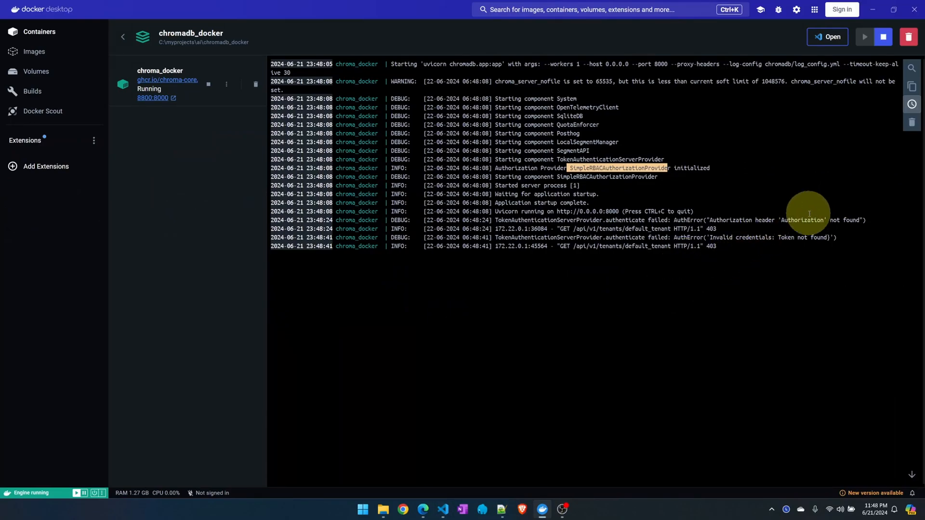
mouse_move(794, 219)
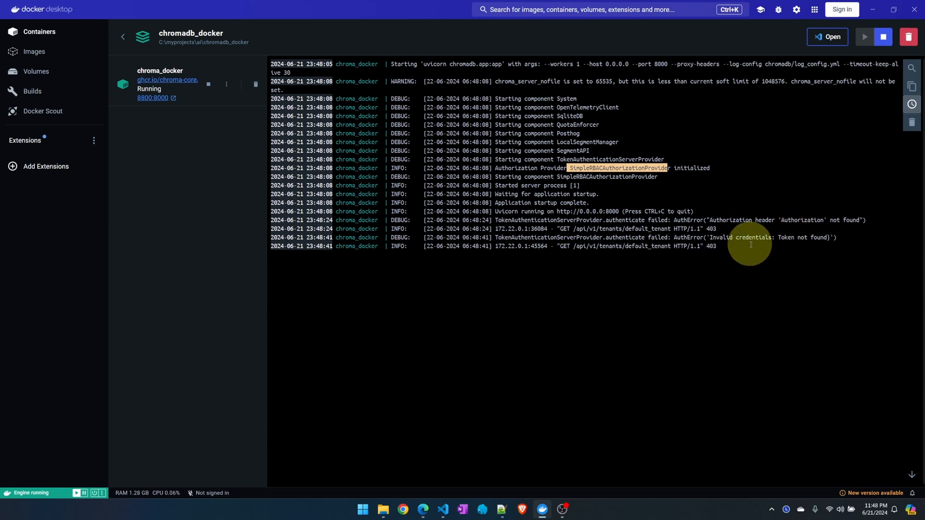
click(442, 509)
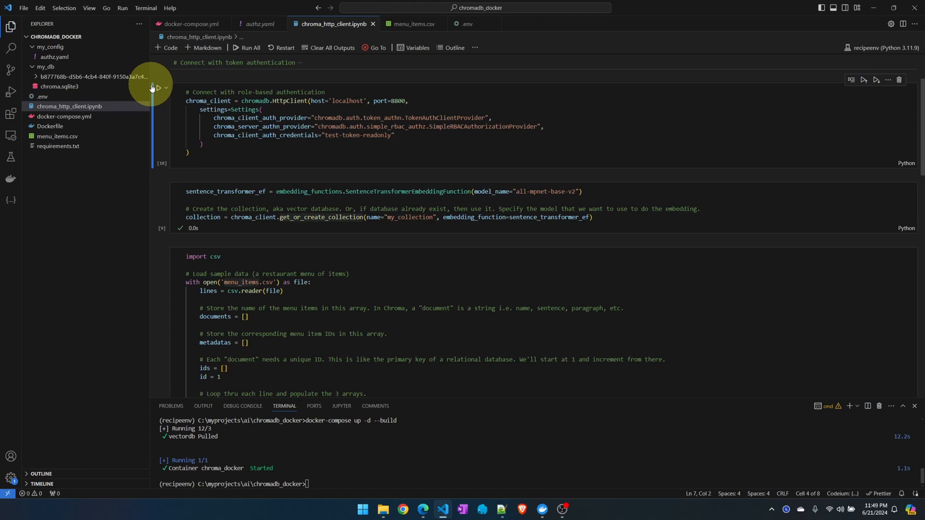
- Check the readonly token, then run the connection and get_or_create_collection cells, hitting 403 Forbidden
scroll(down, 3)
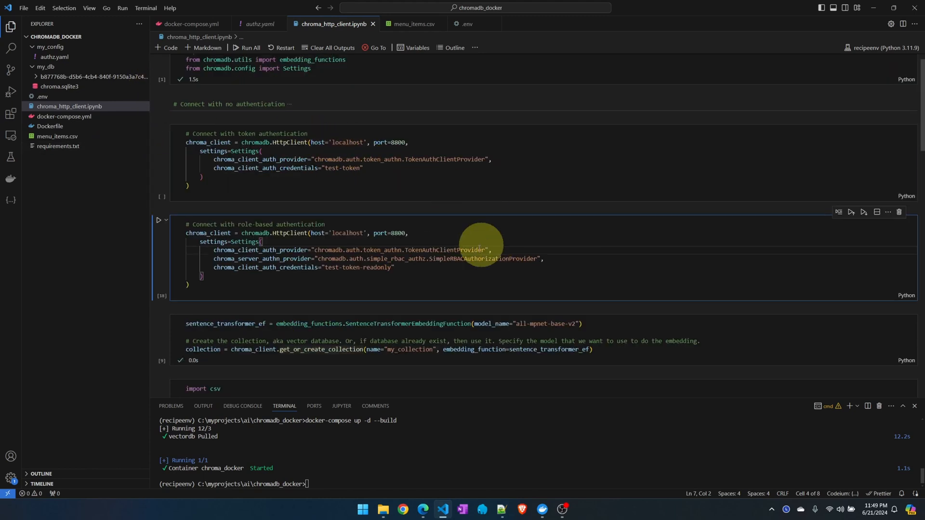
mouse_move(518, 247)
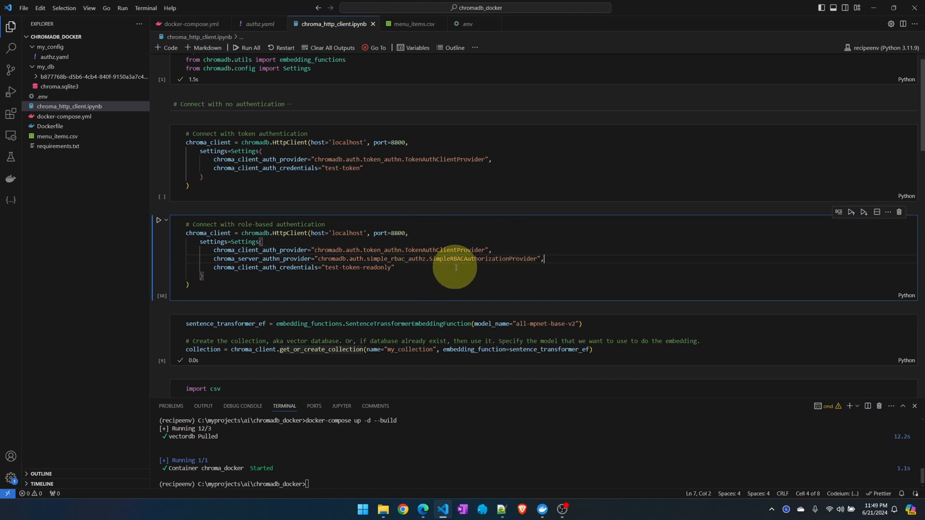
mouse_move(397, 270)
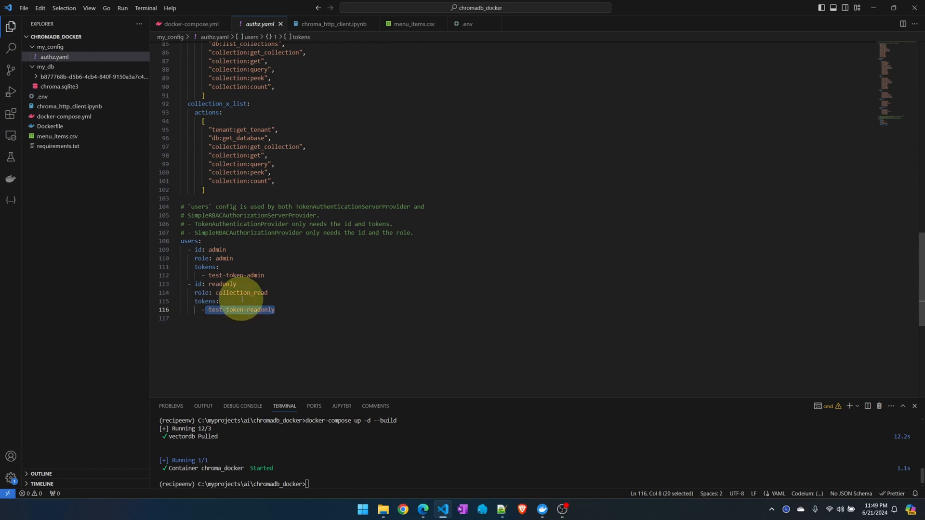
mouse_move(335, 46)
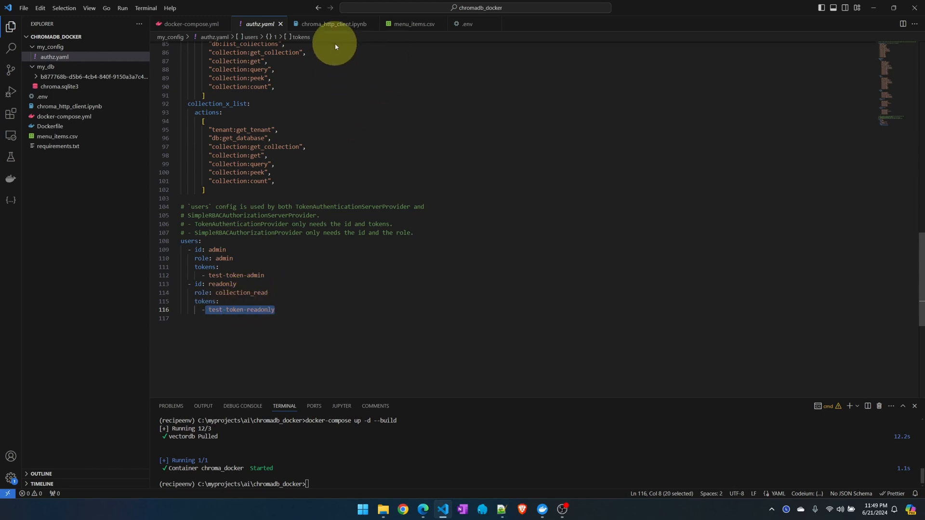
click(331, 24)
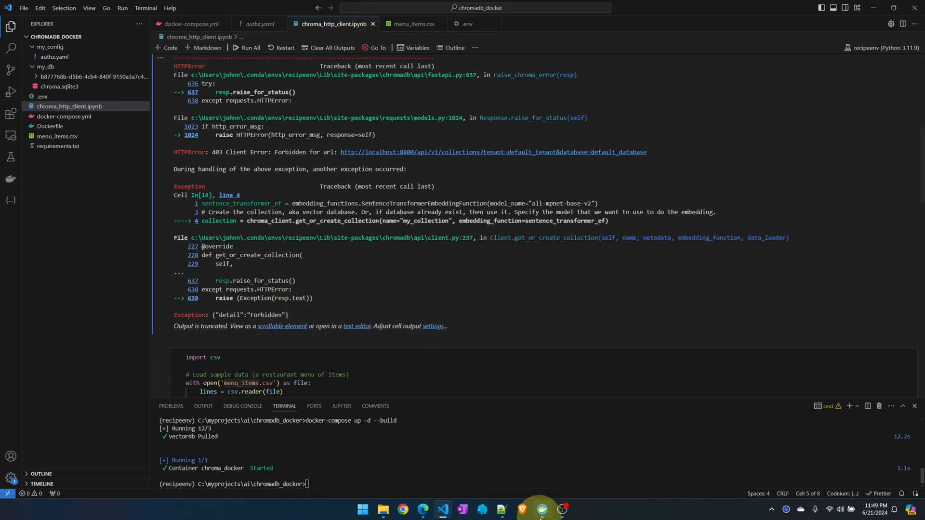
- Switch the cell to get_collection, clear the old query outputs, and rerun the query cell
click(541, 513)
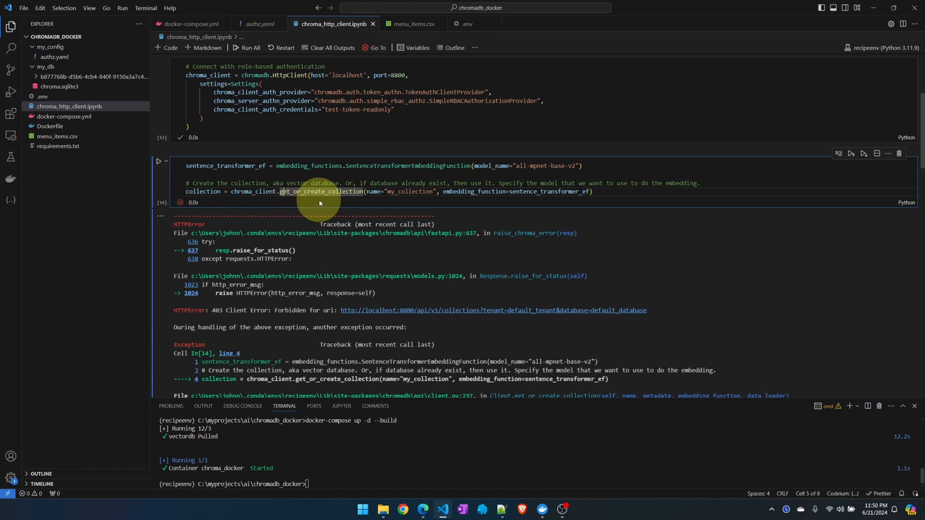
mouse_move(318, 195)
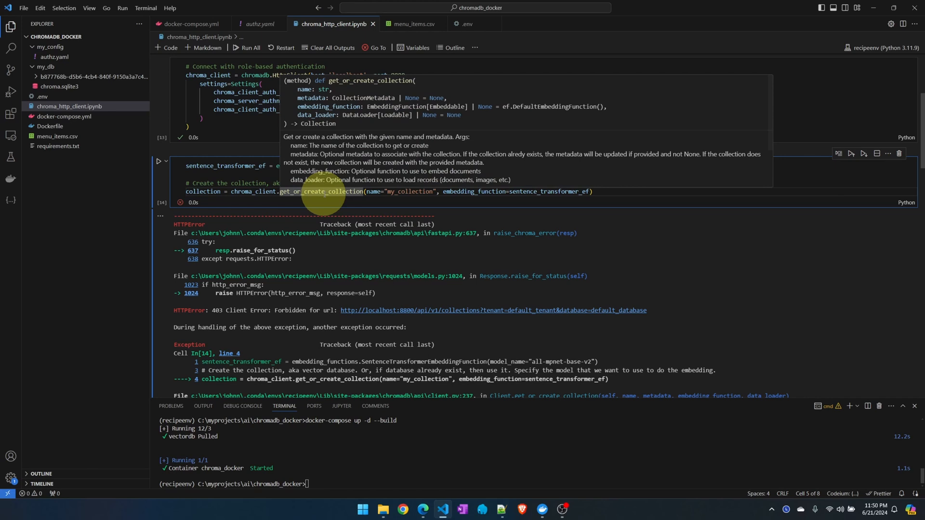
mouse_move(494, 251)
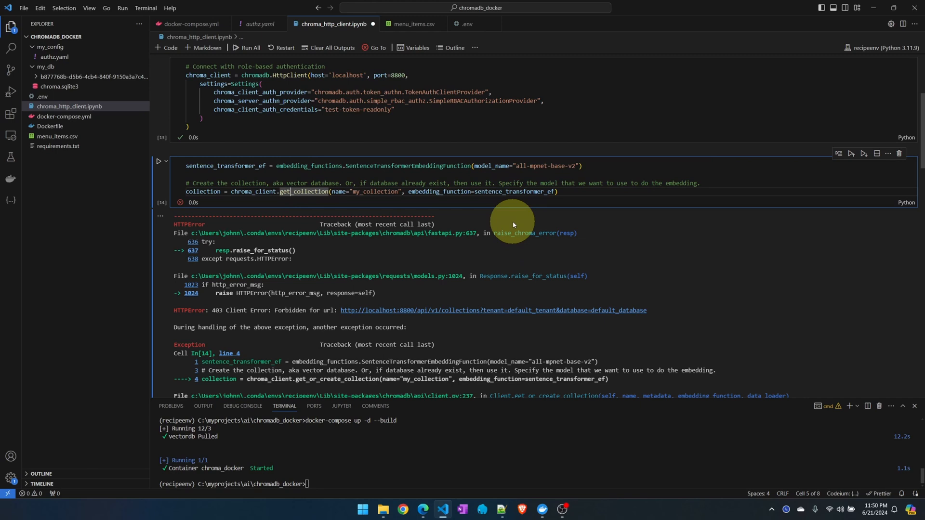
click(159, 162)
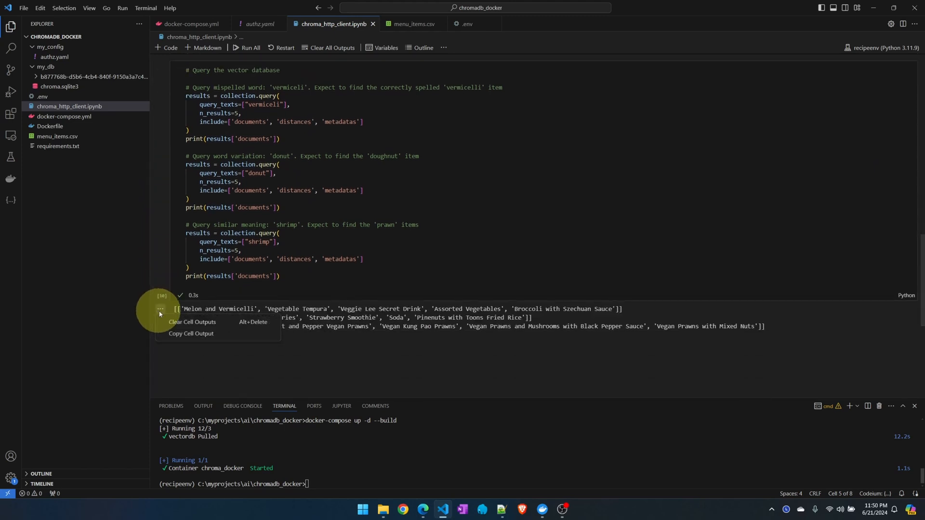
click(191, 321)
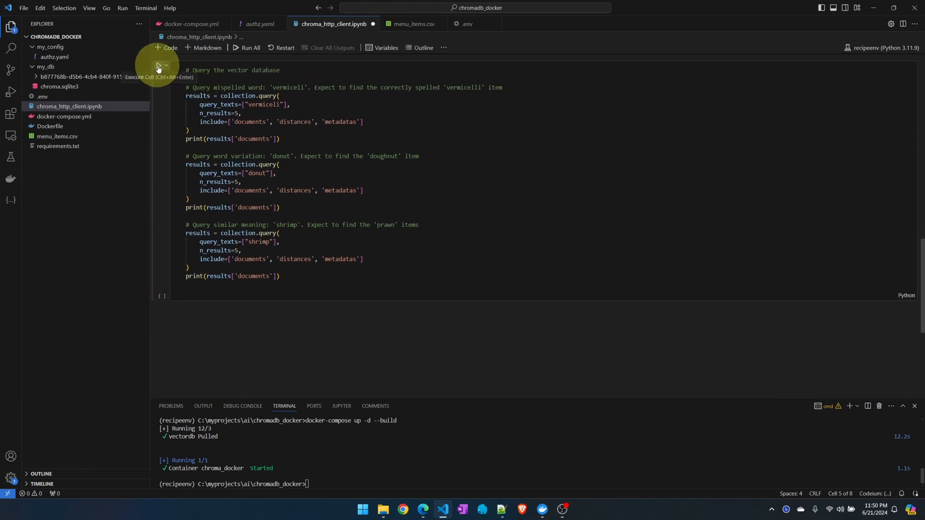
click(158, 65)
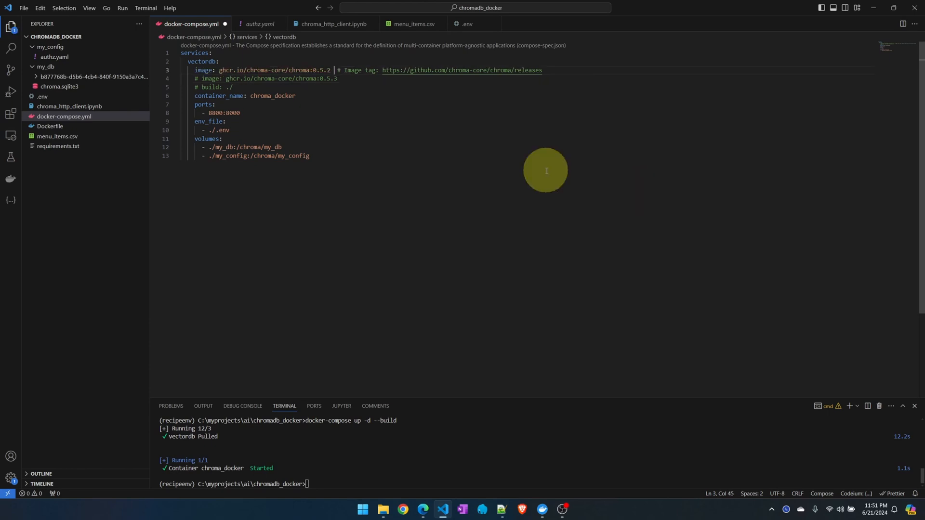
- Run docker-compose up -d --build on image 0.5.2, confirming the missing 'hypothesis' module crash
text(docker-compose up -d --build)
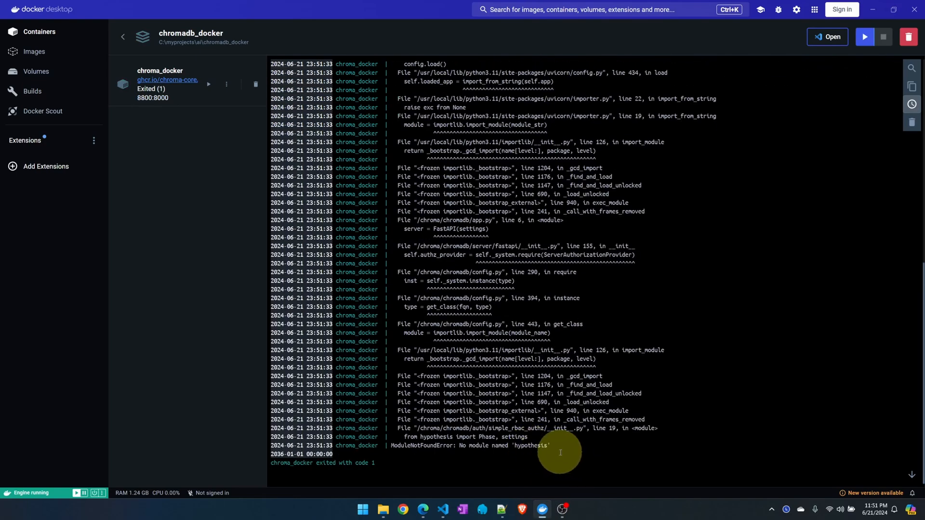
mouse_move(568, 446)
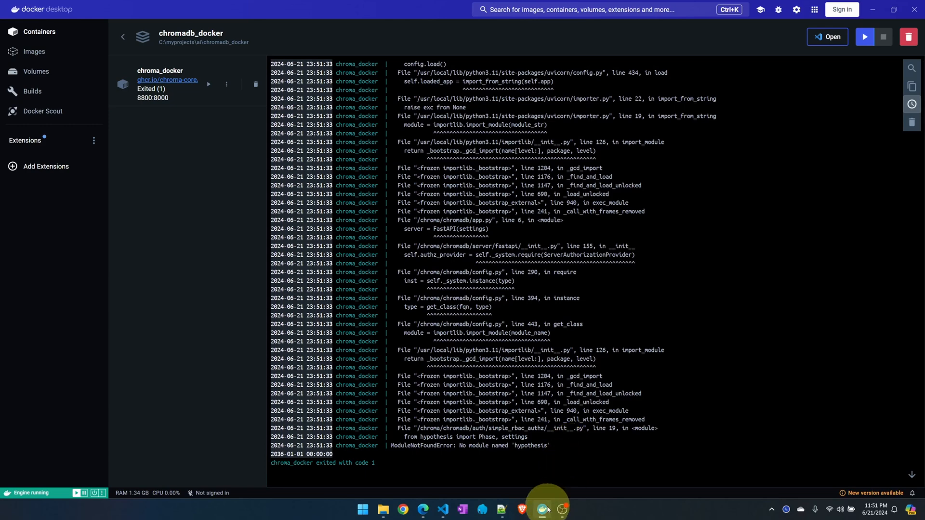
click(442, 510)
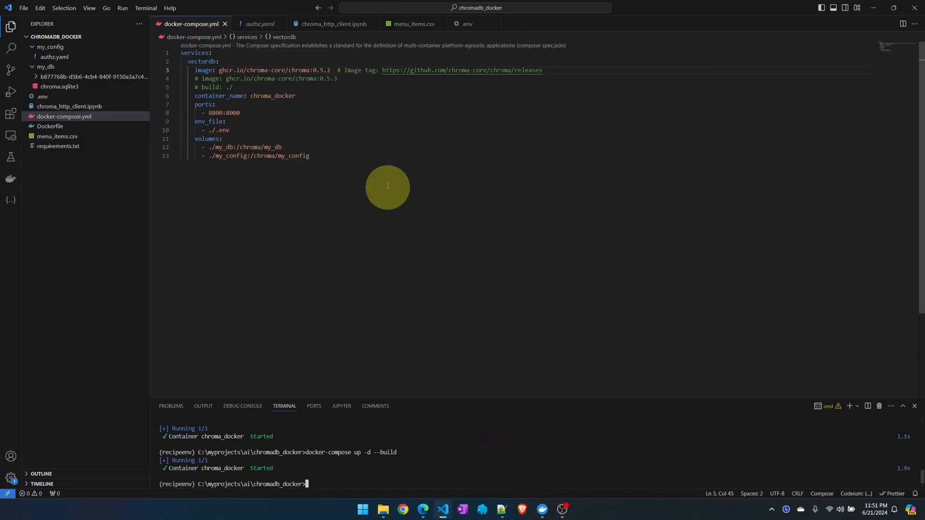
mouse_move(383, 175)
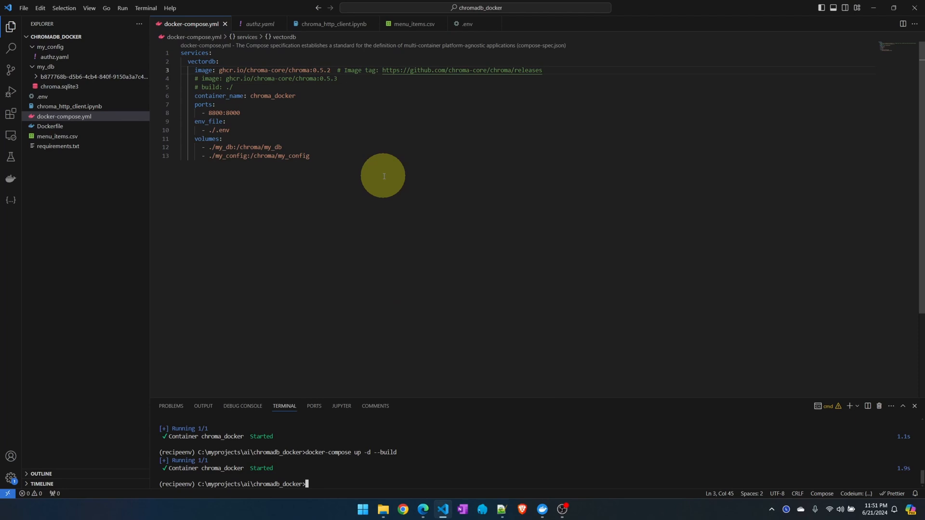
mouse_move(345, 73)
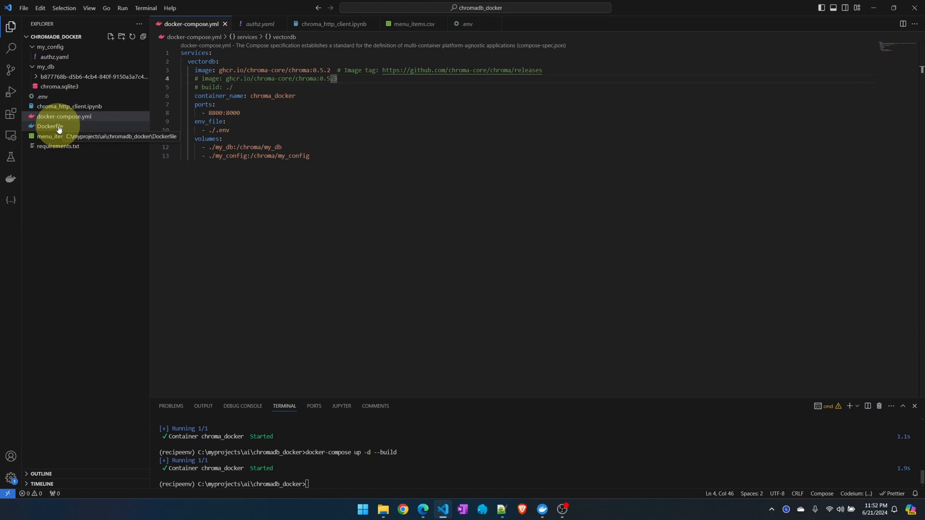
click(47, 126)
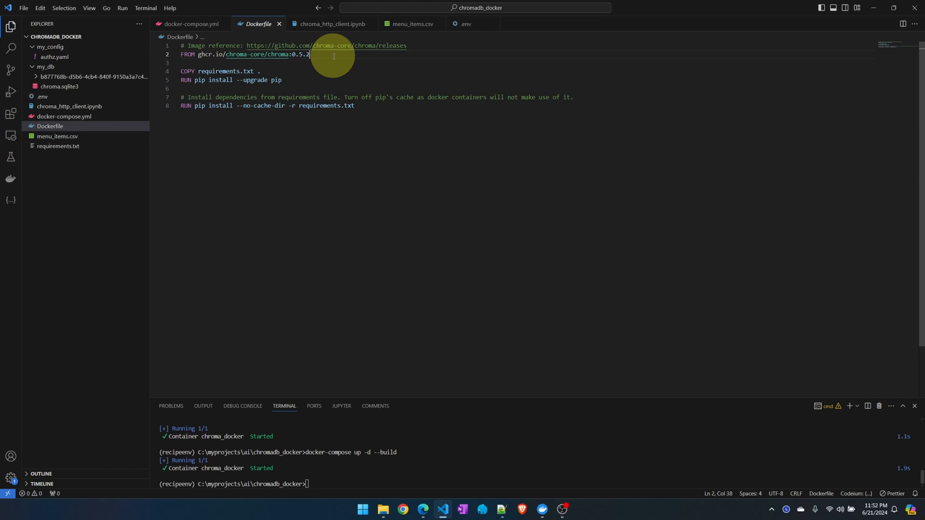
mouse_move(312, 76)
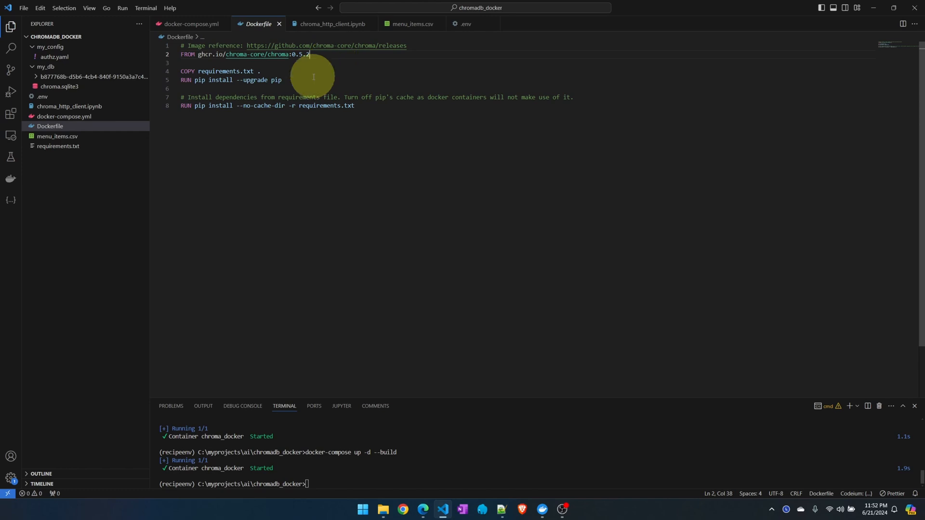
mouse_move(196, 112)
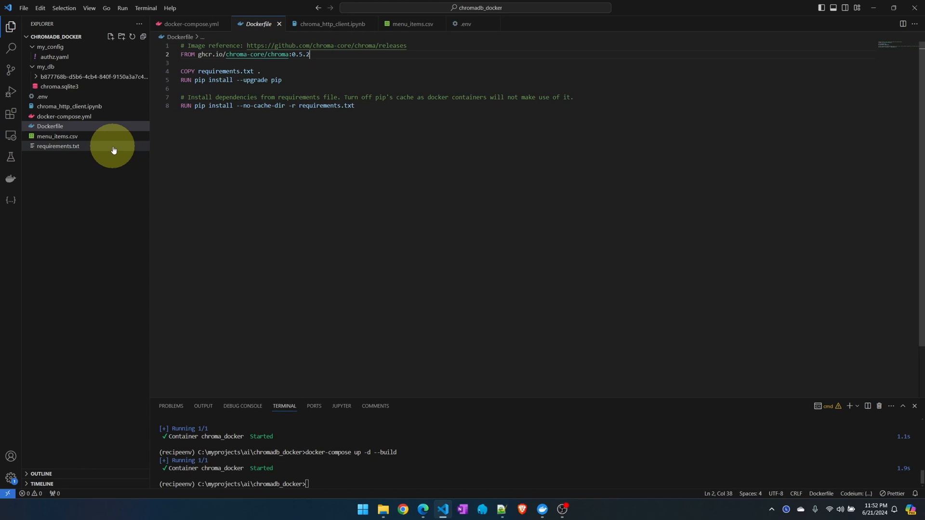
mouse_move(58, 148)
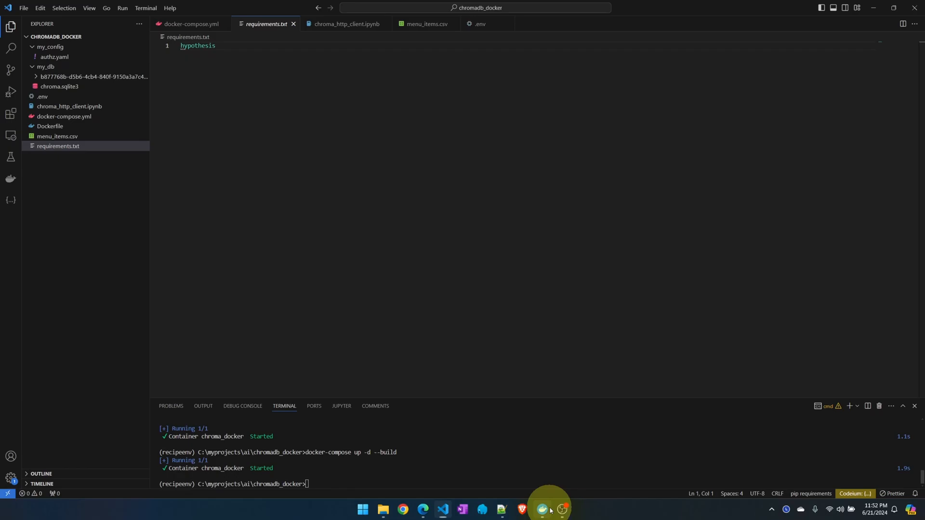
- In docker-compose.yml, comment out the image line and uncomment build: ./
click(190, 25)
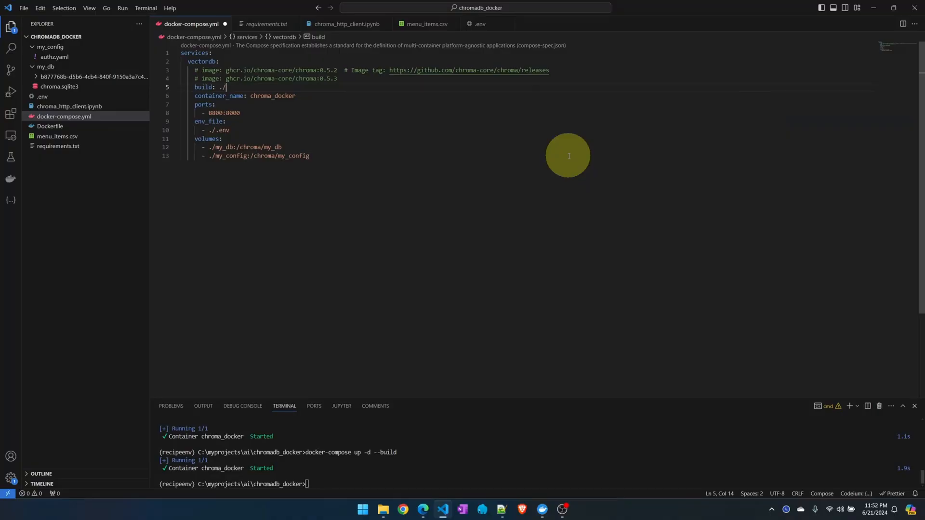
mouse_move(96, 147)
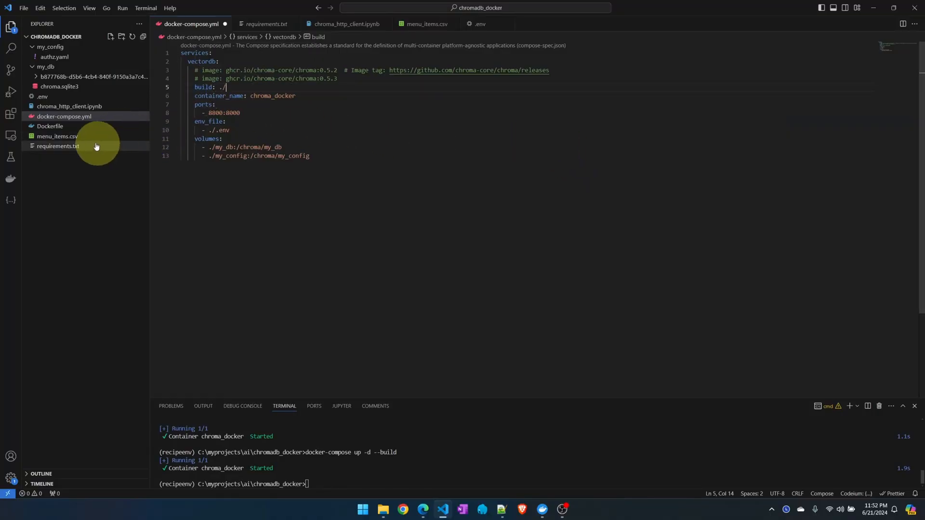
mouse_move(50, 126)
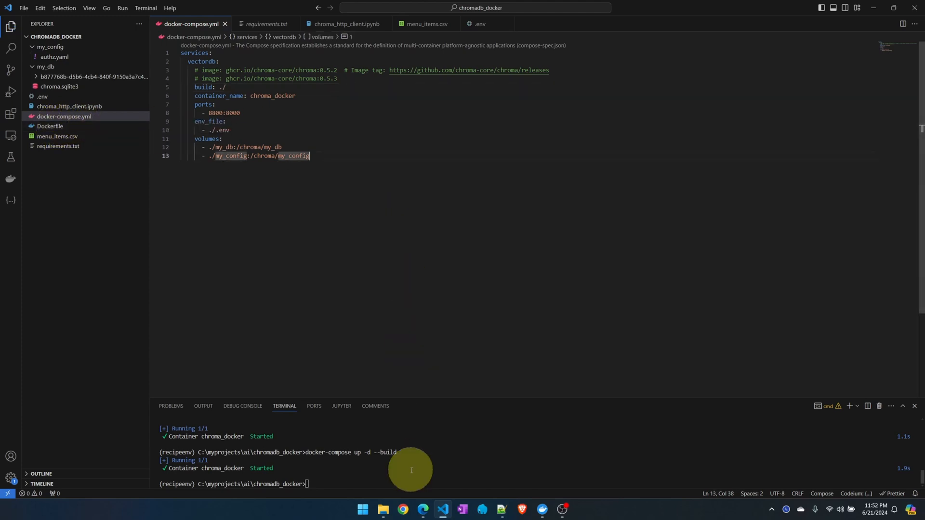
- Run docker-compose up -d --build to create the chromadb_docker-vectordb image and restart chroma_docker
text(docker-compose up -d --build)
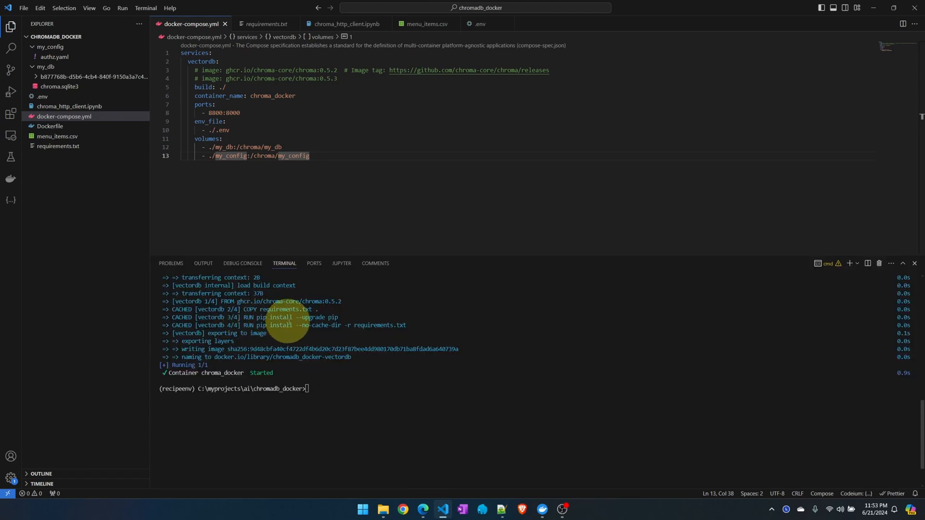
mouse_move(367, 333)
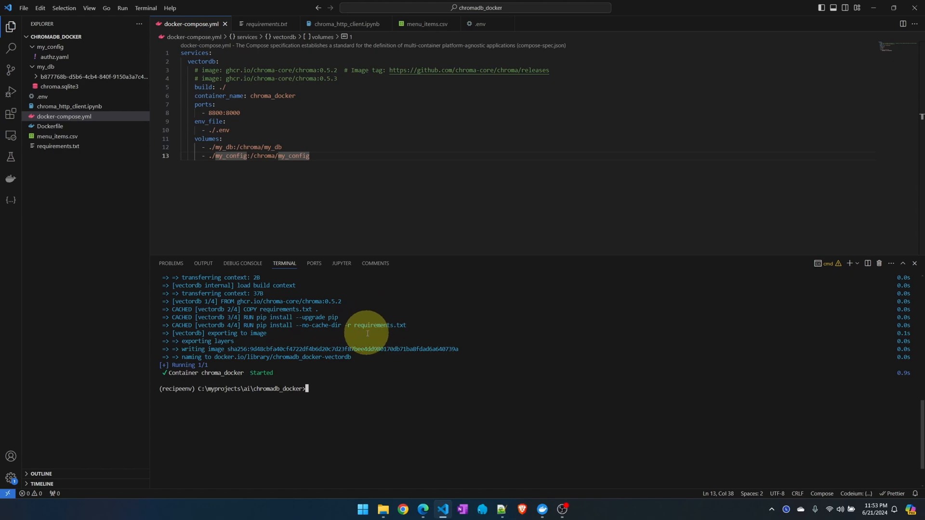
click(535, 513)
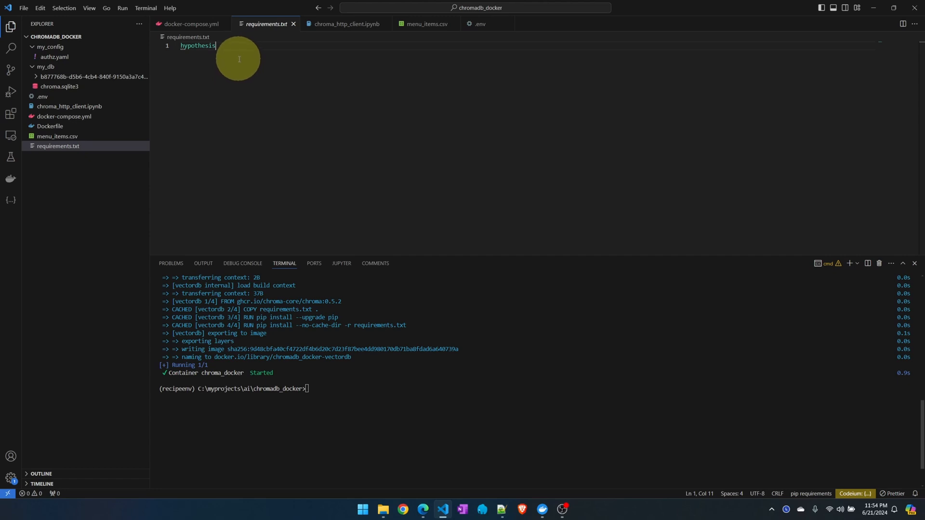
mouse_move(322, 94)
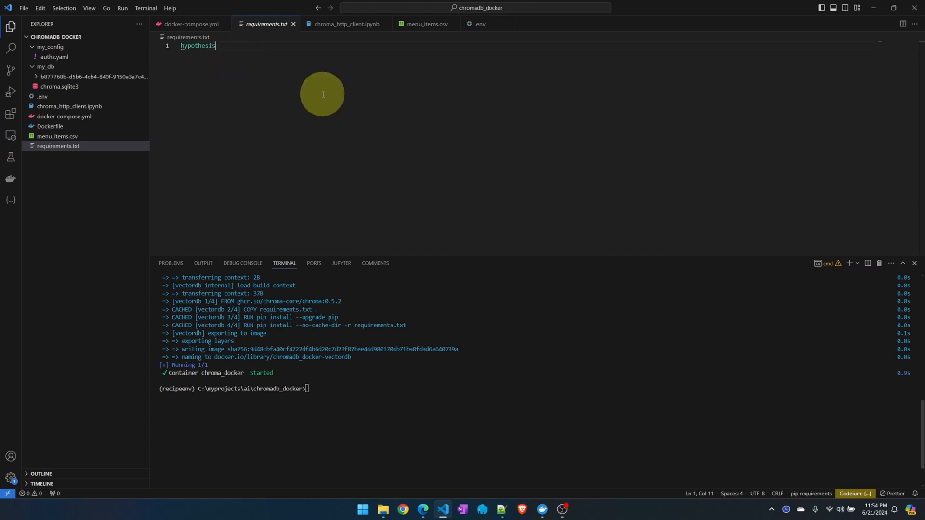